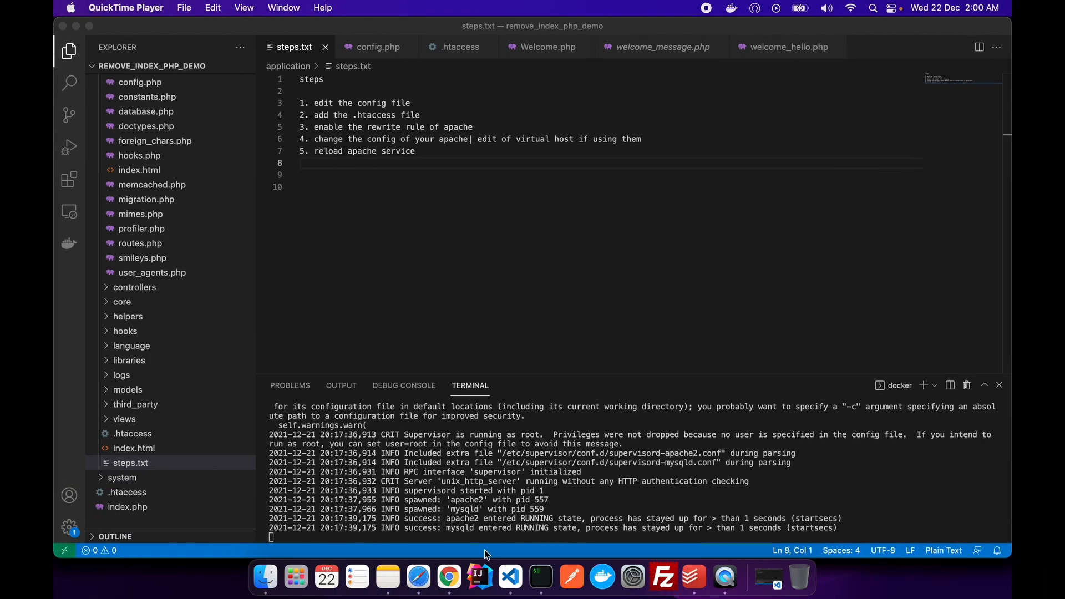
Switch to Chrome showing the CodeIgniter welcome page at localhost/welcome/hello
{"action": "left_click", "coordinate": [448, 577]}
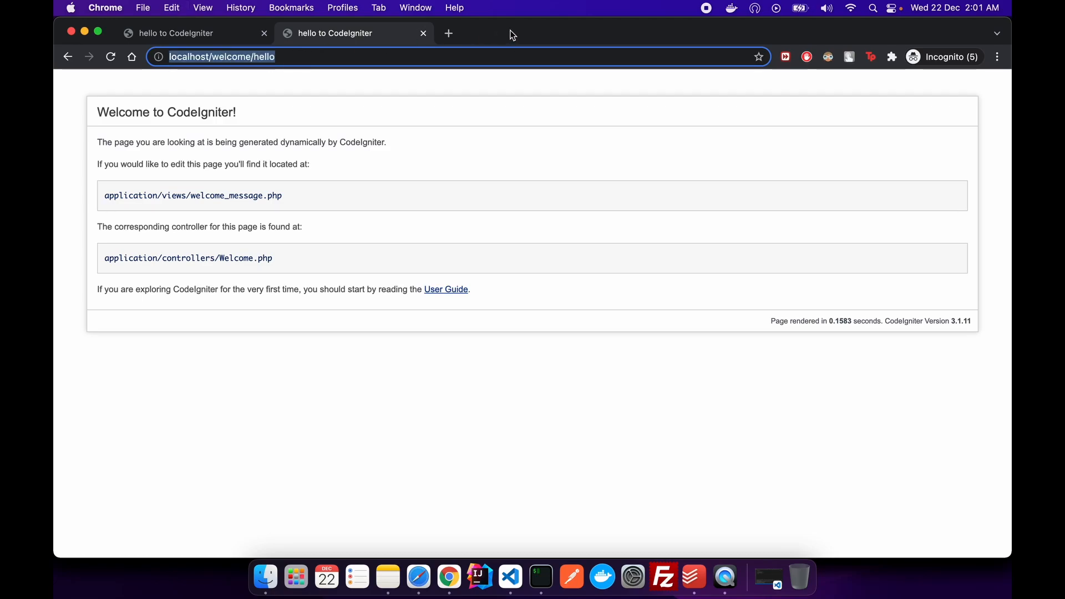
Load localhost/index.php/welcome/hello in a new tab to show the page still renders
{"action": "left_click", "coordinate": [447, 33]}
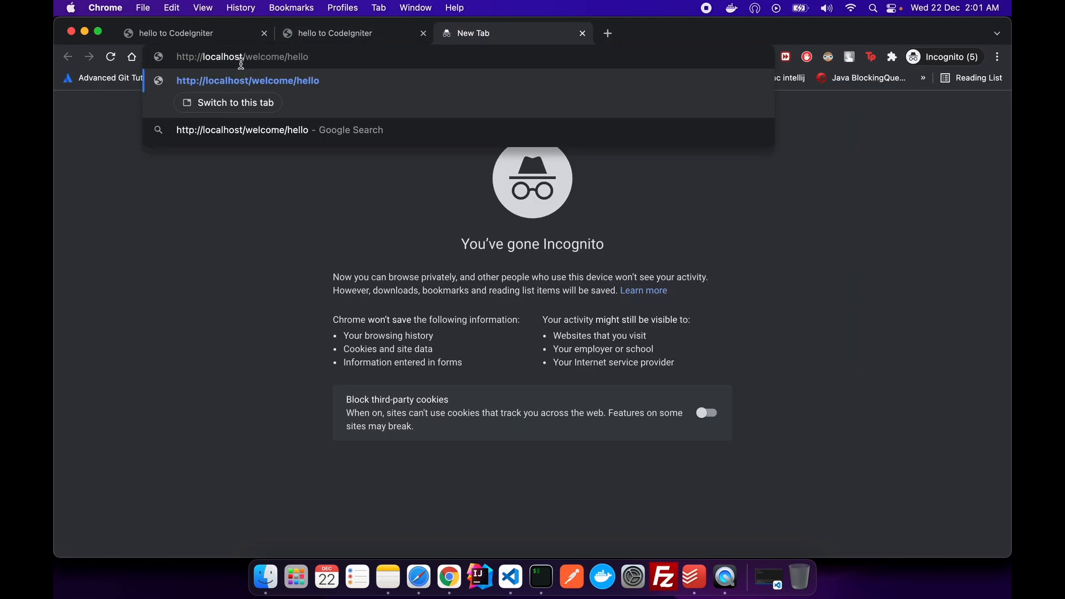
{"action": "mouse_move", "coordinate": [347, 75]}
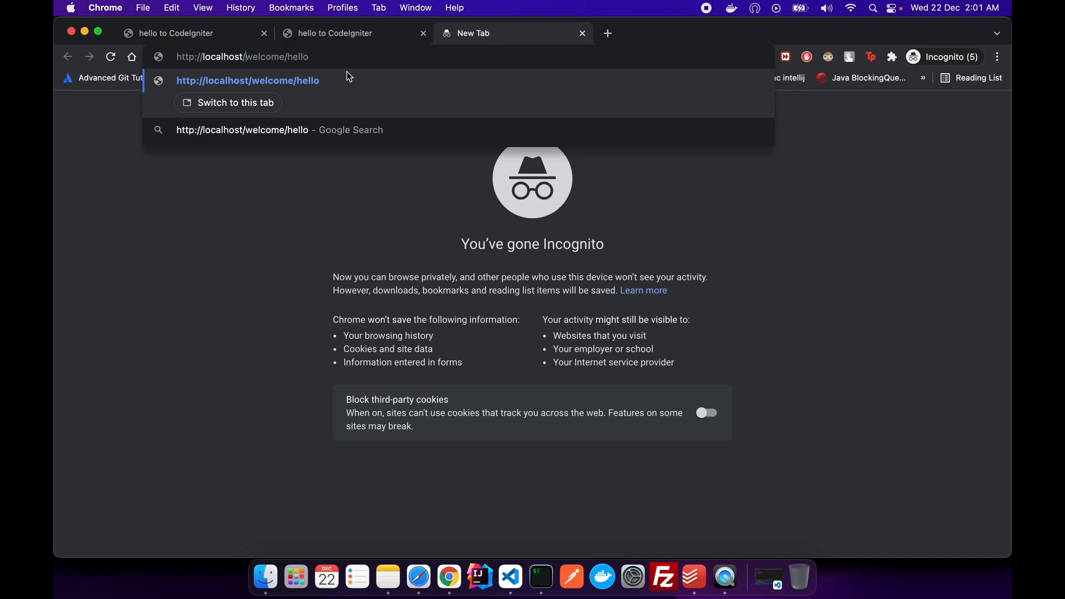
{"action": "type", "text": "index.php/"}
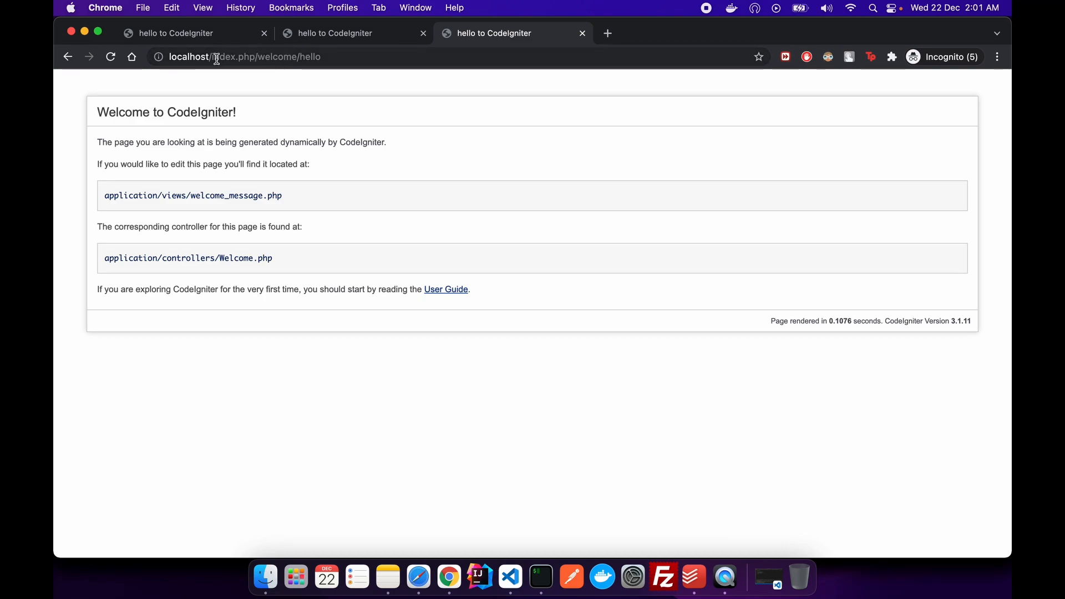
{"action": "double_click", "coordinate": [234, 56]}
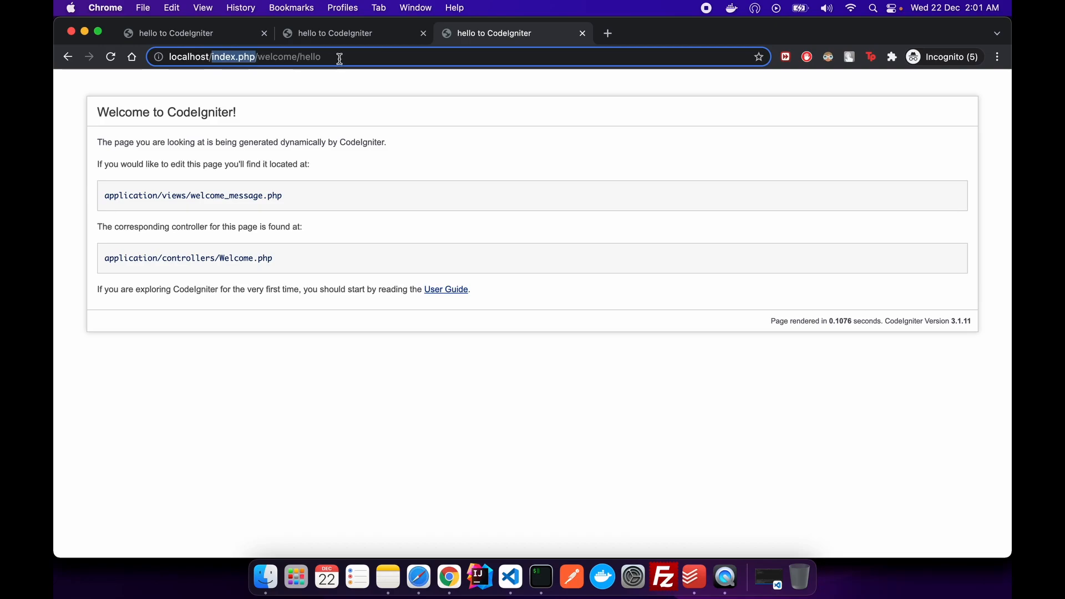
{"action": "mouse_move", "coordinate": [346, 88]}
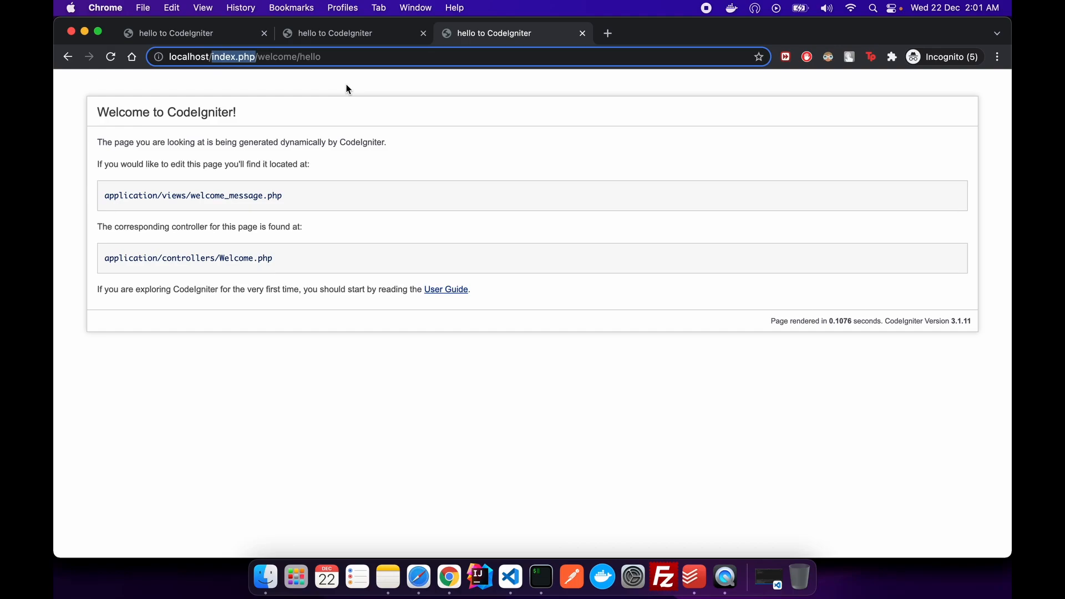
{"action": "mouse_move", "coordinate": [420, 101]}
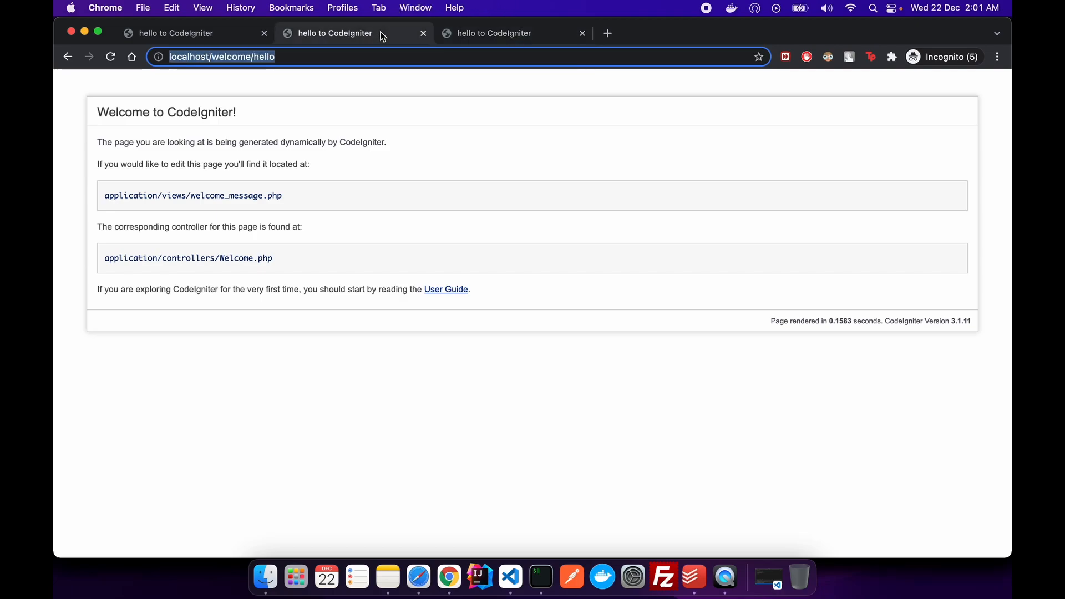
{"action": "mouse_move", "coordinate": [355, 145]}
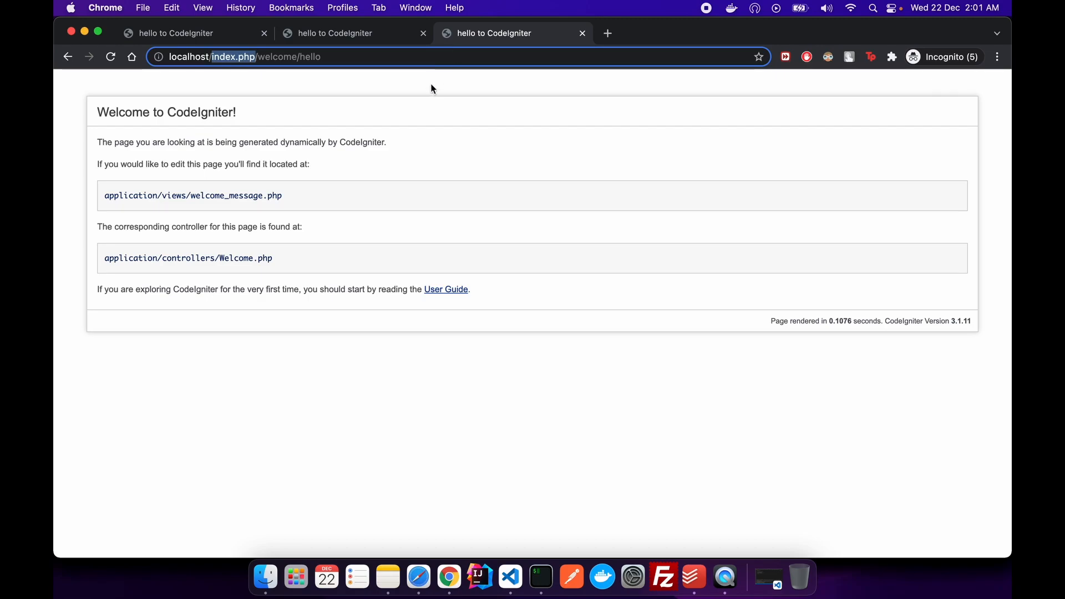
{"action": "mouse_move", "coordinate": [428, 91]}
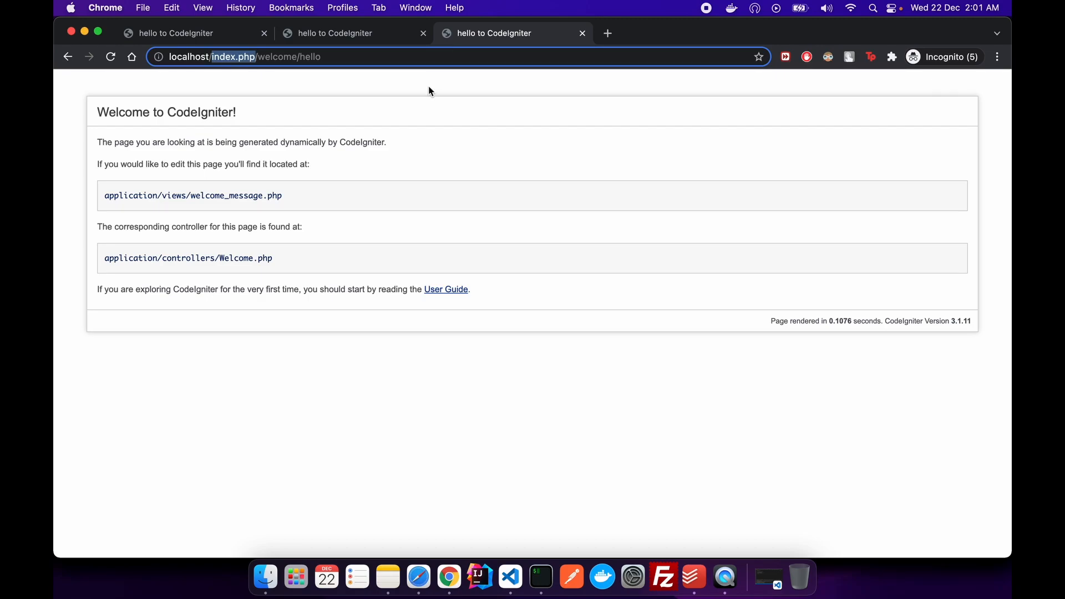
{"action": "mouse_move", "coordinate": [510, 577]}
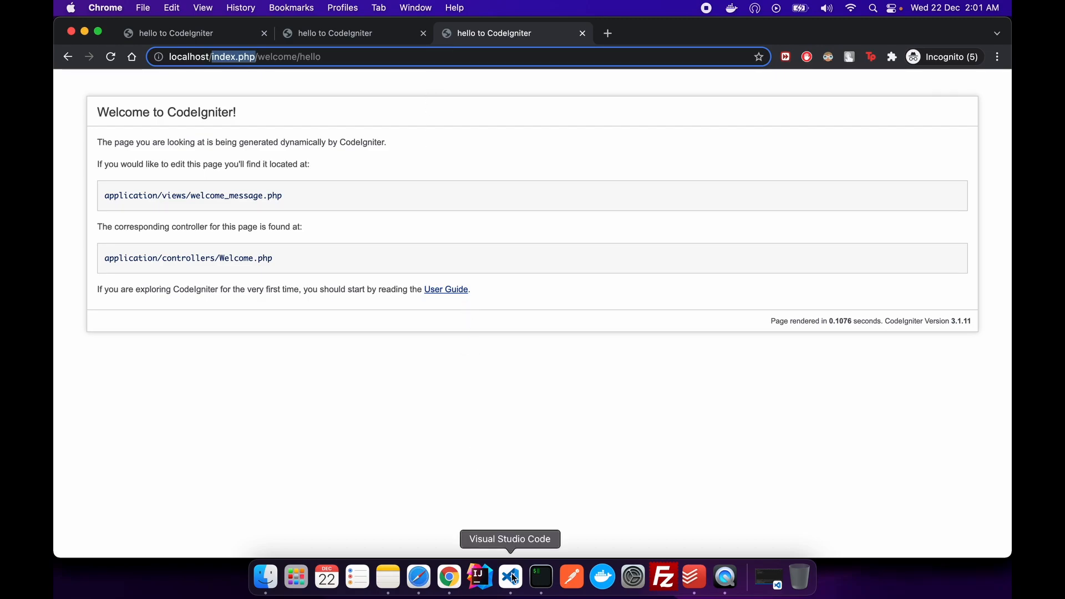
Compare the index.php and clean-address tabs, then return to config.php in VS Code
{"action": "left_click", "coordinate": [509, 577]}
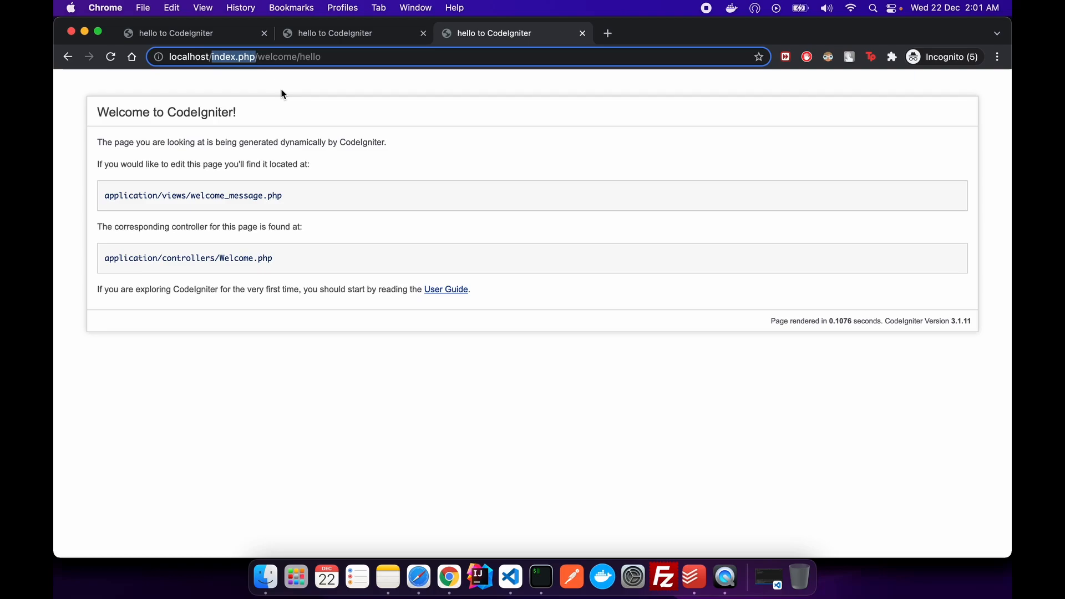
{"action": "left_click", "coordinate": [190, 32]}
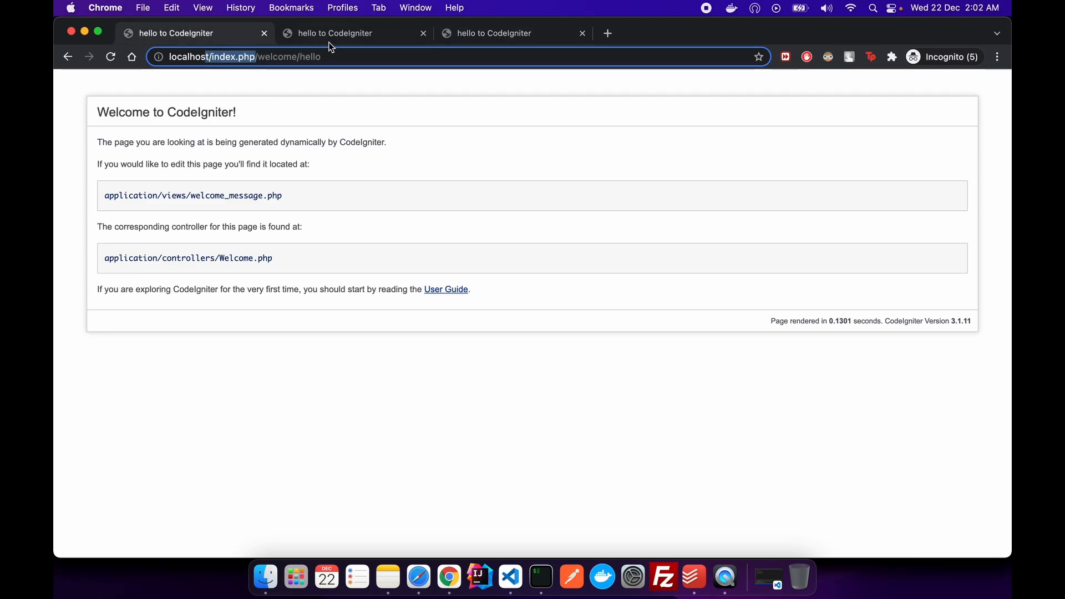
{"action": "left_click", "coordinate": [354, 33]}
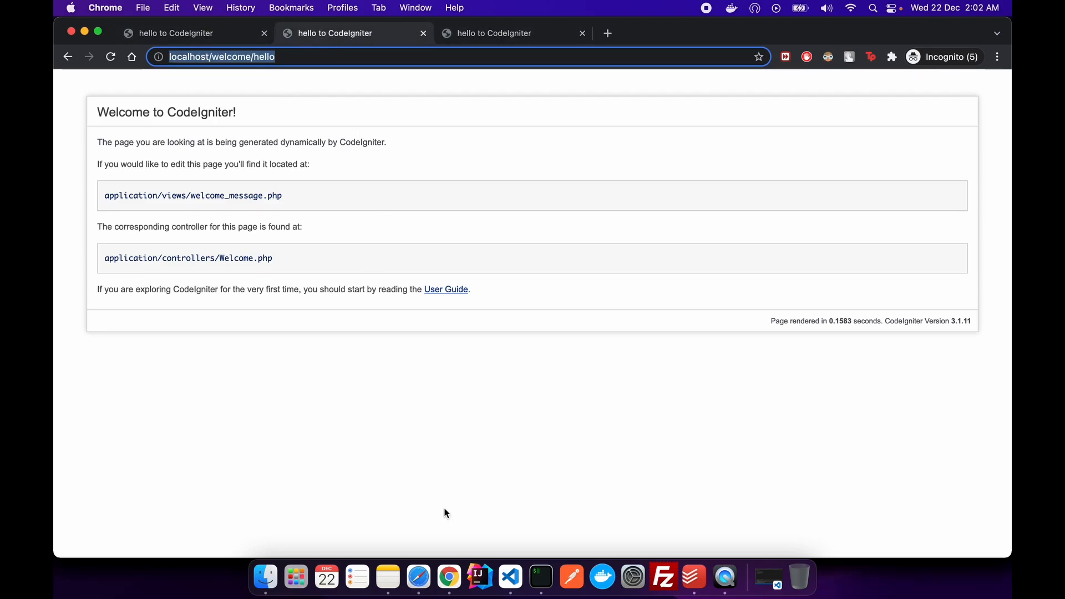
{"action": "left_click", "coordinate": [509, 578]}
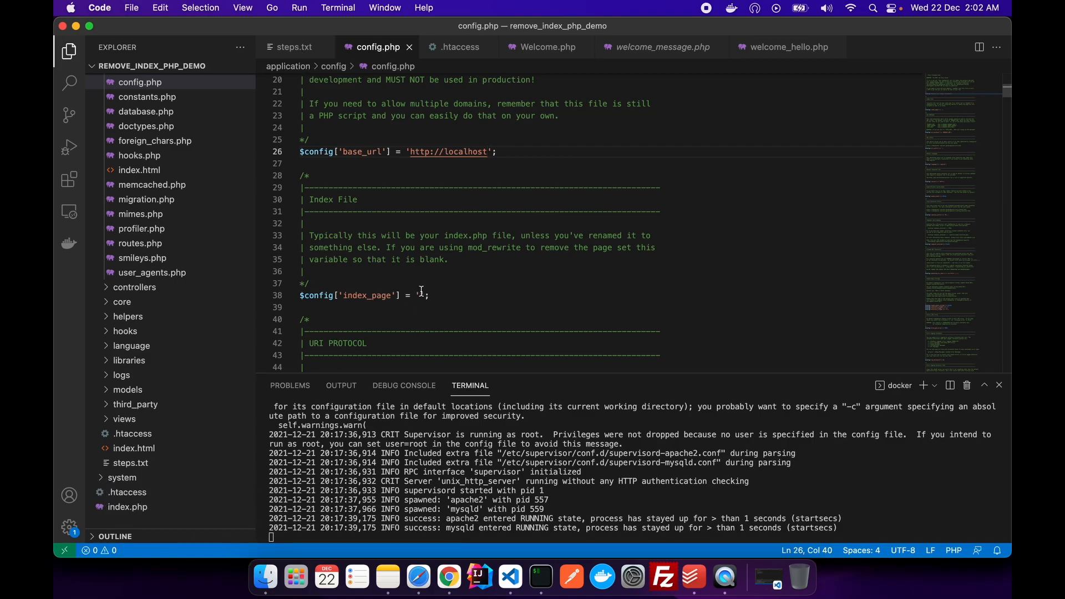
Review the .htaccess rules and reword step 3 of steps.txt to 'enable the rewrite module of apache'
{"action": "left_click", "coordinate": [293, 47]}
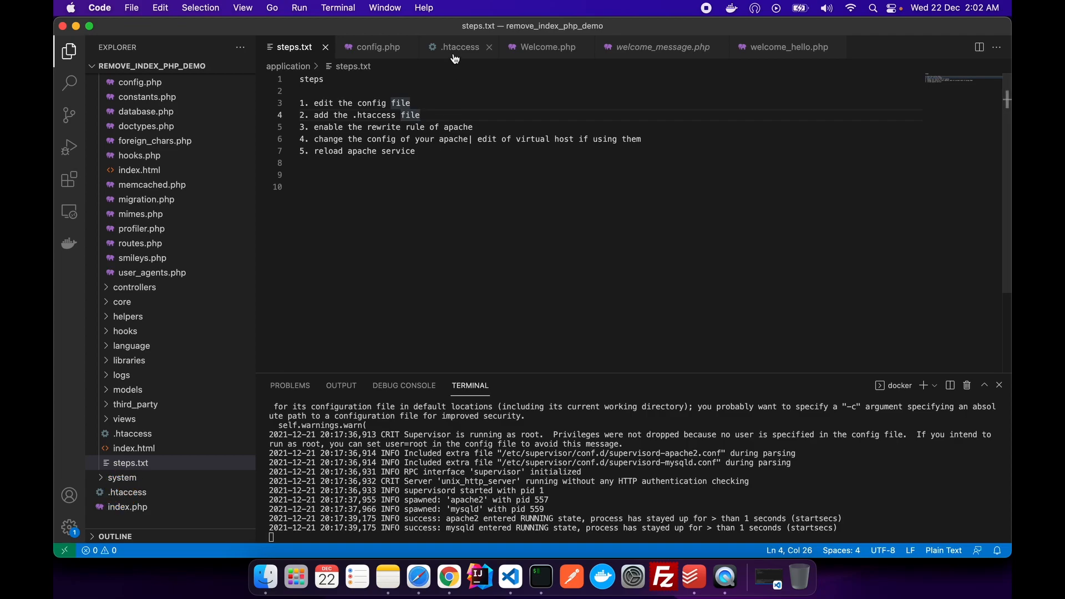
{"action": "left_click", "coordinate": [459, 47]}
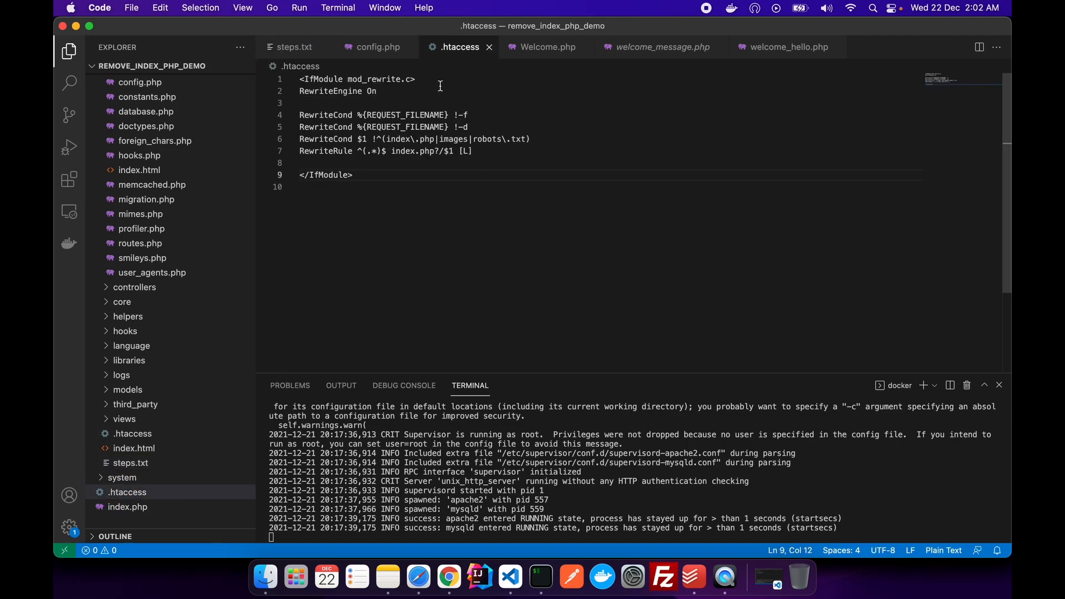
{"action": "mouse_move", "coordinate": [294, 46]}
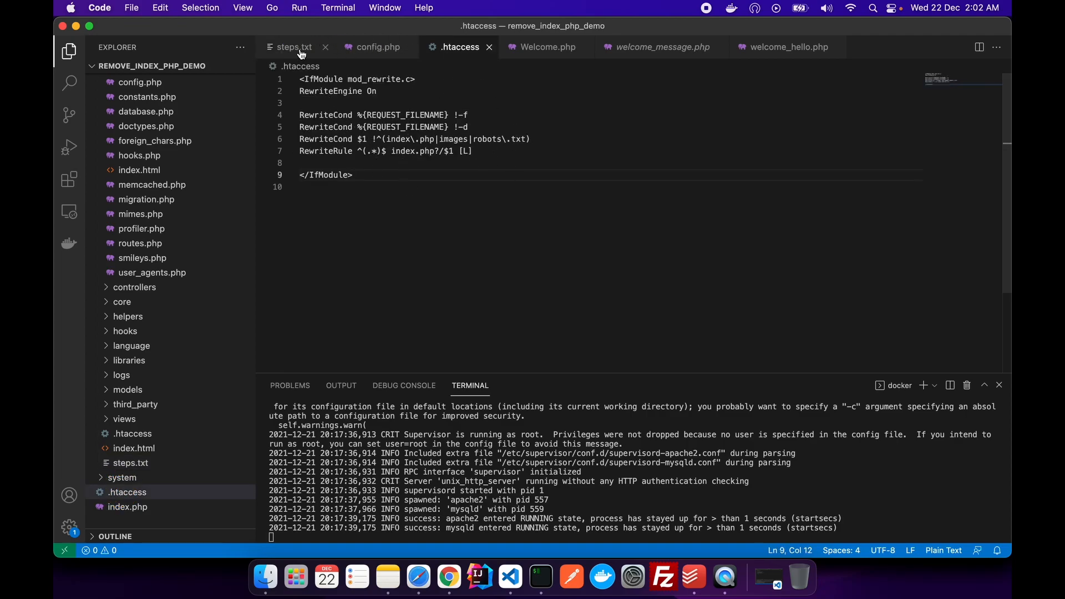
{"action": "left_click", "coordinate": [293, 47]}
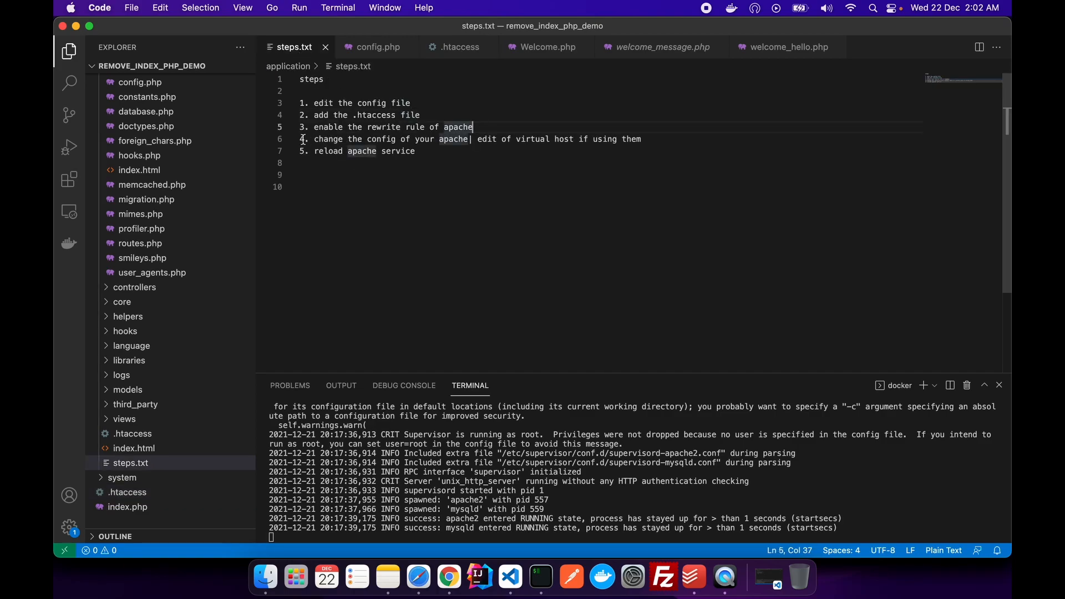
{"action": "double_click", "coordinate": [415, 127]}
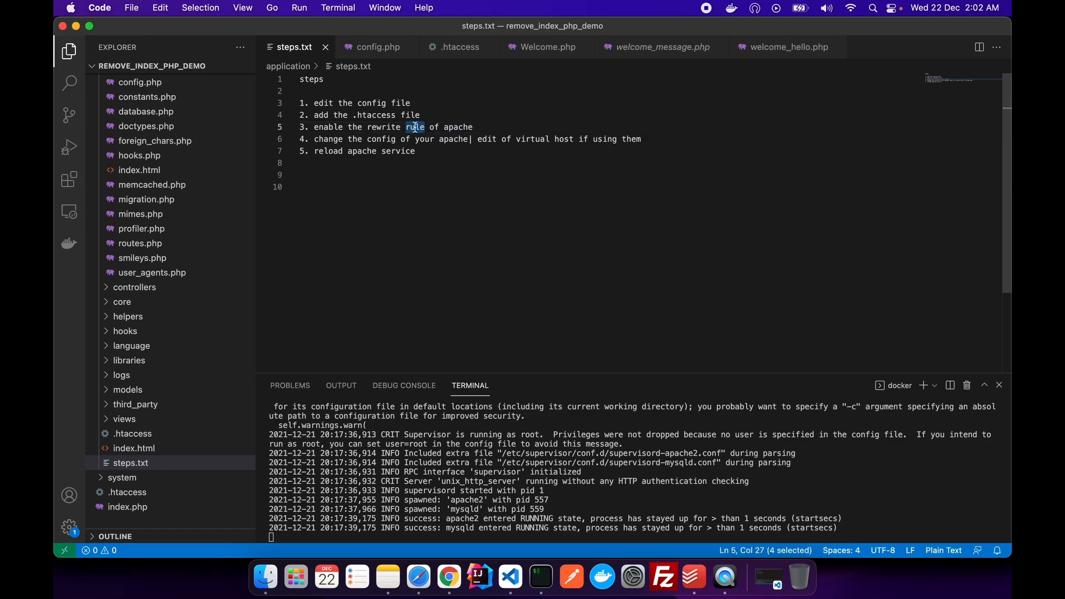
{"action": "type", "text": "IfModule"}
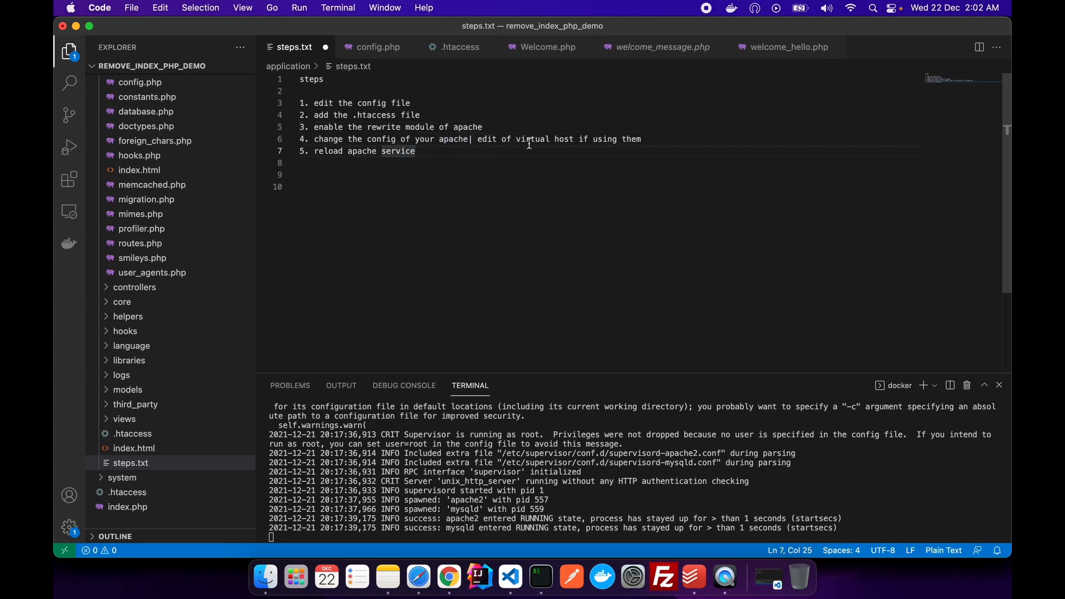
{"action": "mouse_move", "coordinate": [540, 577]}
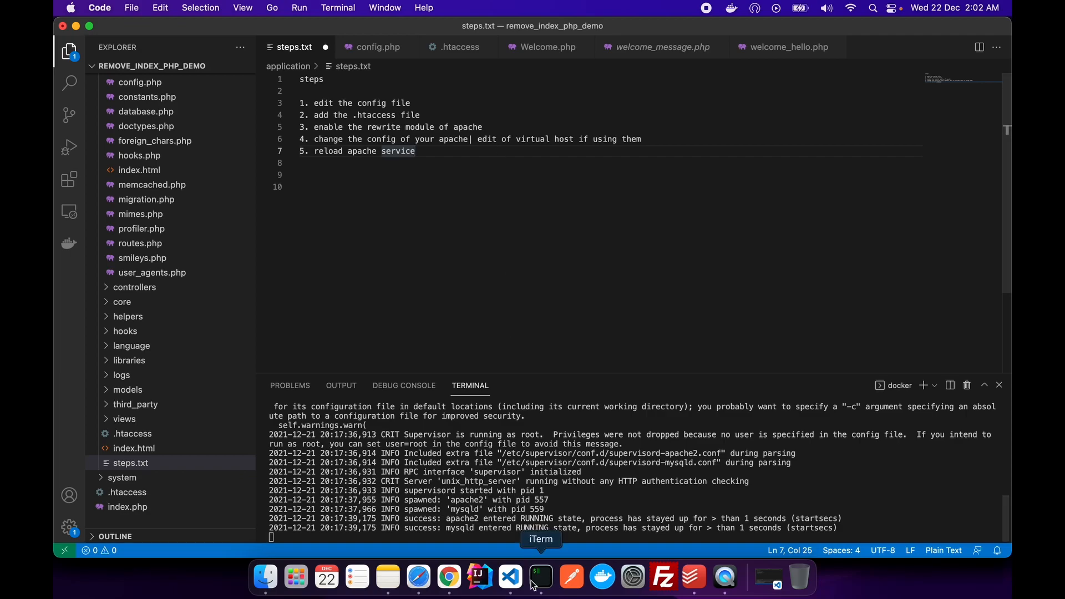
In iTerm2, edit apache2.conf with nano so /var/www/ has AllowOverride All, then exit to the shell
{"action": "left_click", "coordinate": [540, 577]}
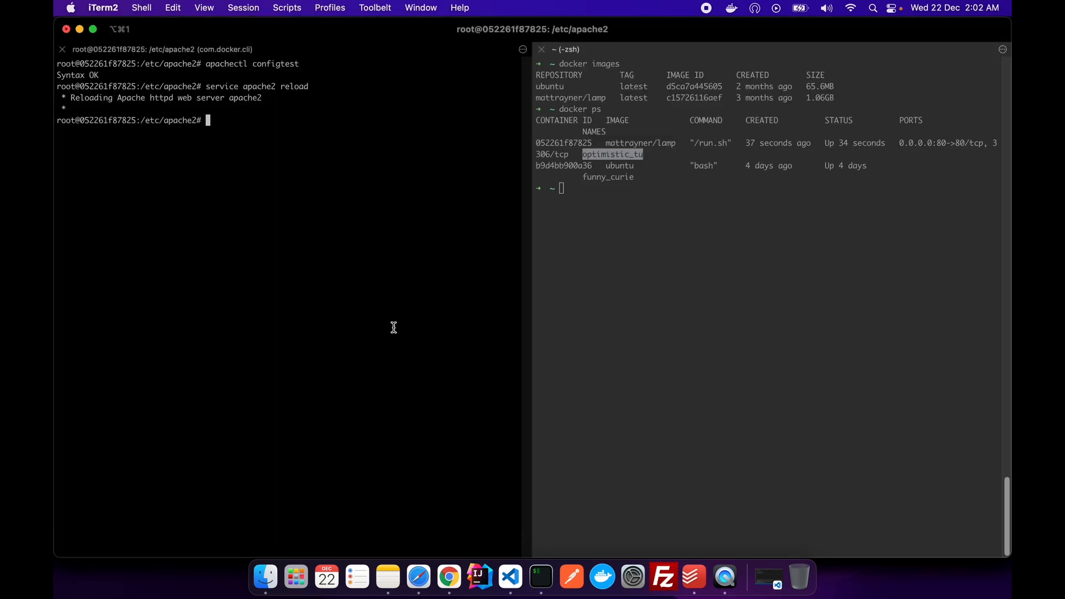
{"action": "type", "text": "ls"}
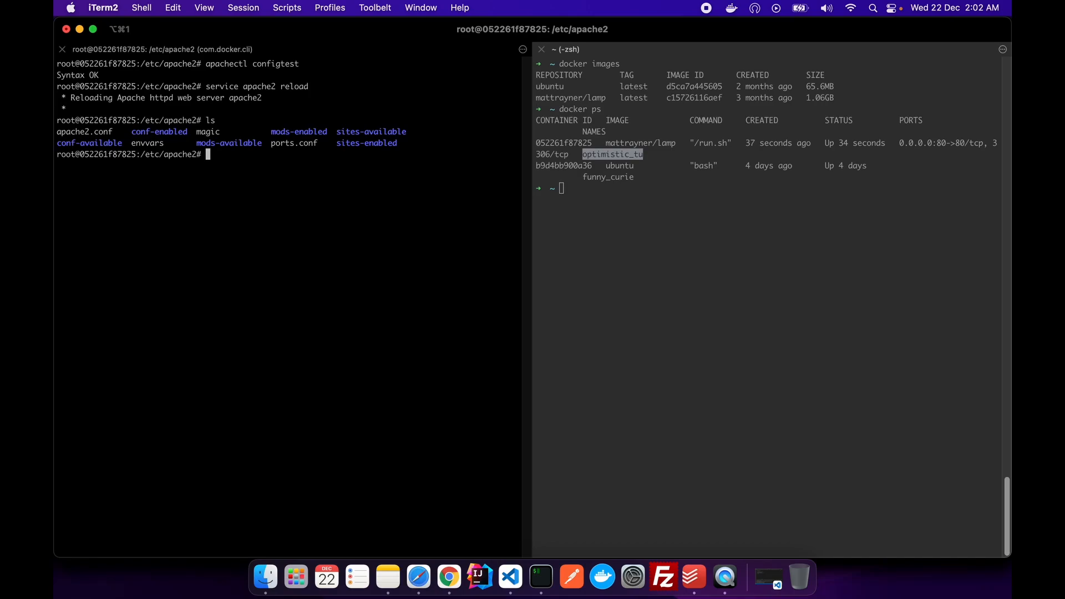
{"action": "type", "text": "nano"}
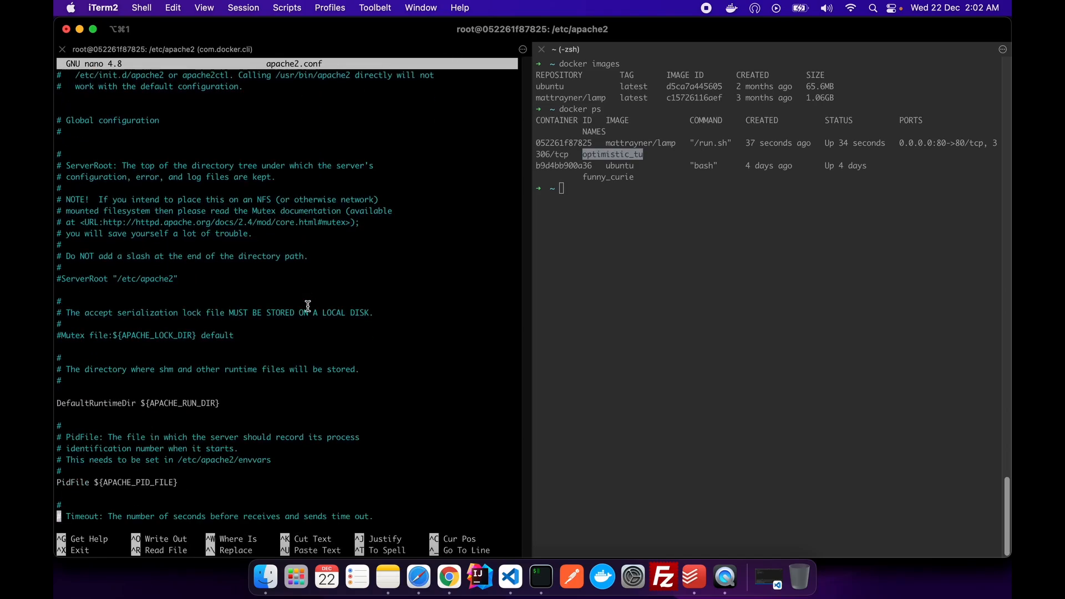
{"action": "scroll", "scroll_direction": "down", "scroll_amount": 3}
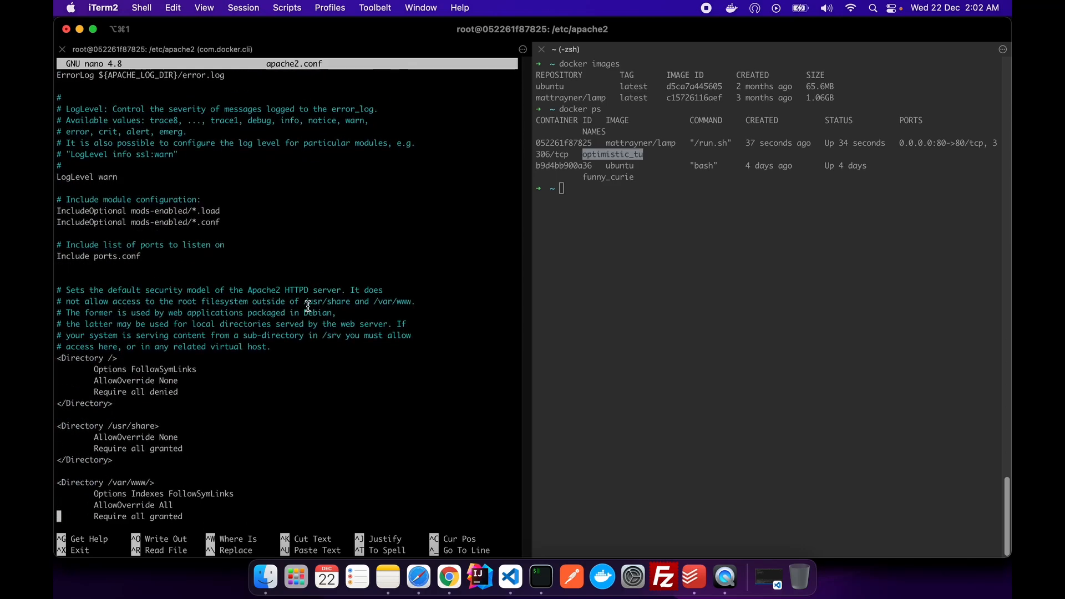
{"action": "scroll", "scroll_direction": "down", "scroll_amount": 3}
{"action": "type", "text": "Non"}
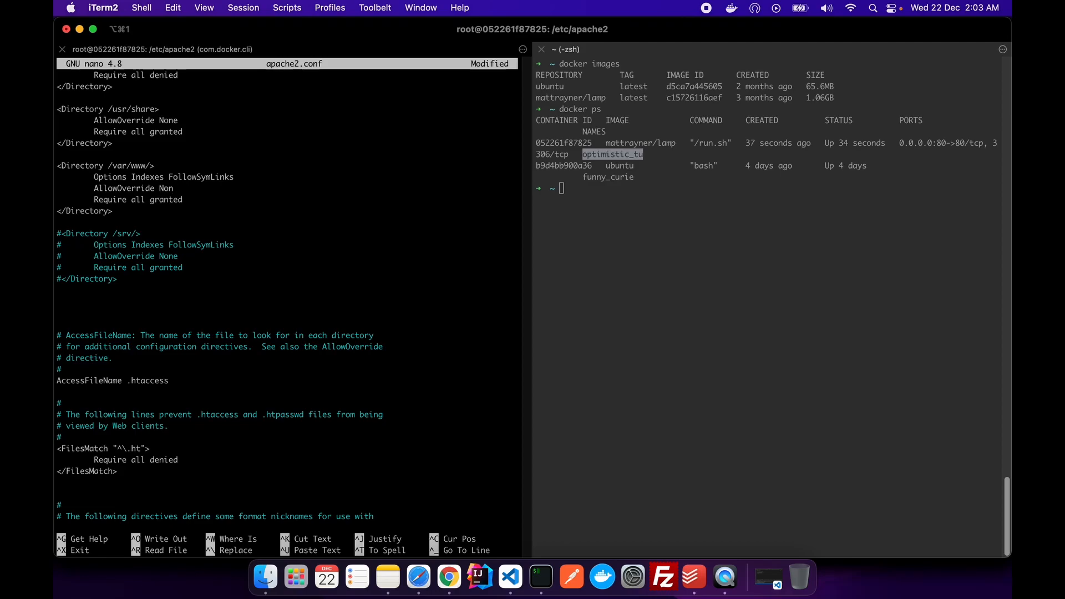
{"action": "type", "text": "All"}
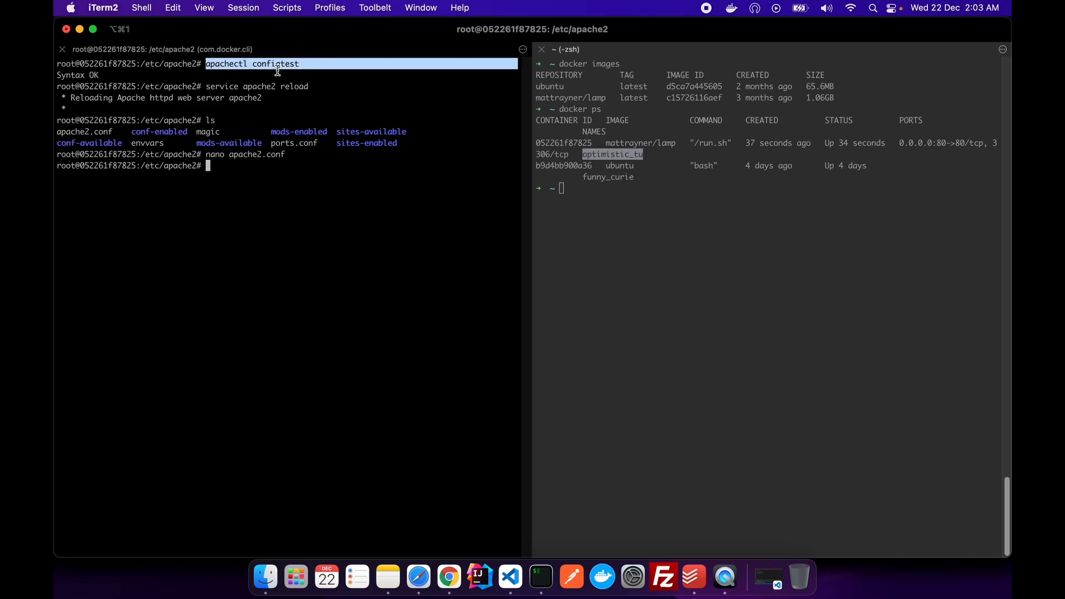
{"action": "mouse_move", "coordinate": [479, 577]}
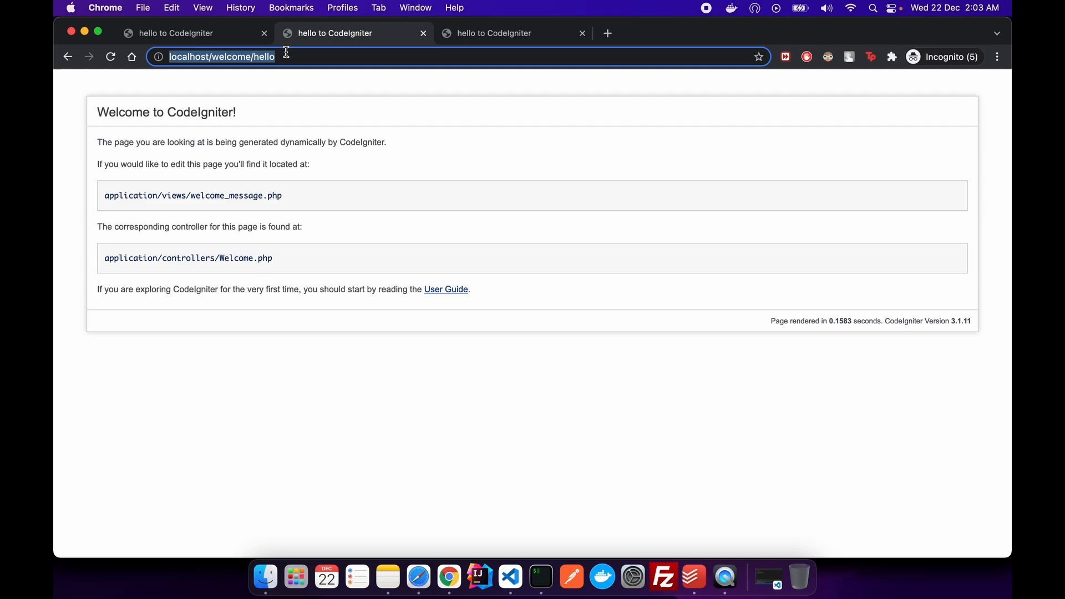
{"action": "mouse_move", "coordinate": [363, 51]}
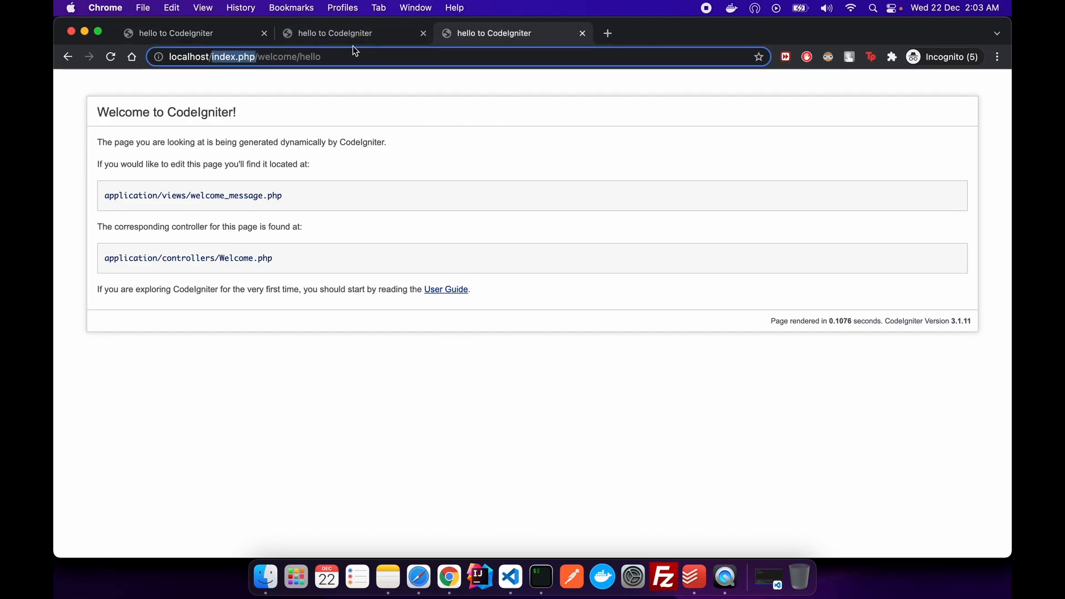
{"action": "mouse_move", "coordinate": [449, 577]}
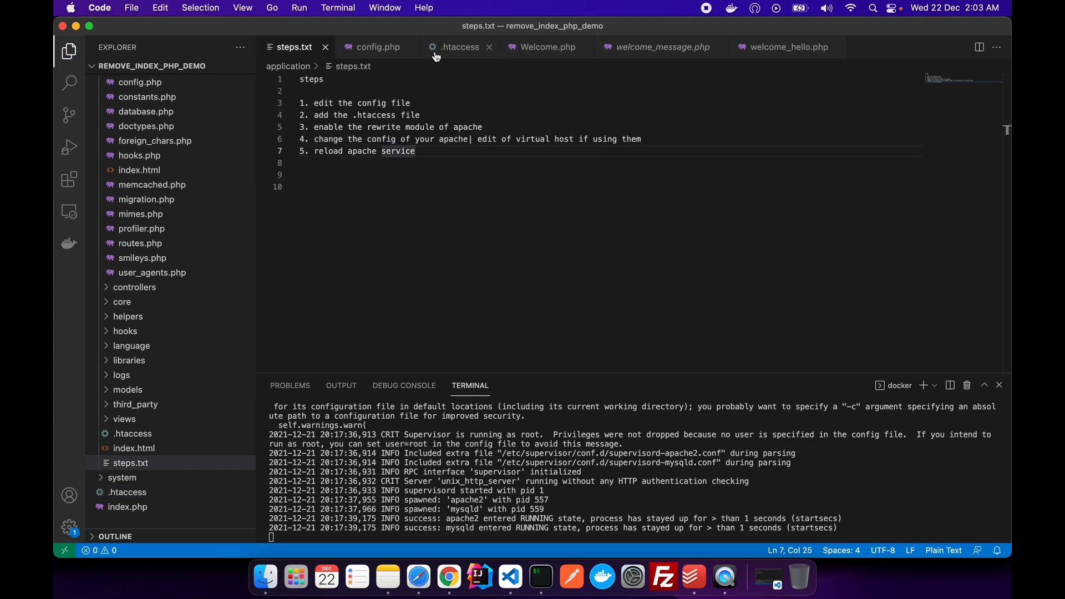
Add RewriteRule ^index.php/(.*)$ /$1 [R=302,L] as a new line 4 in .htaccess
{"action": "left_click", "coordinate": [460, 46]}
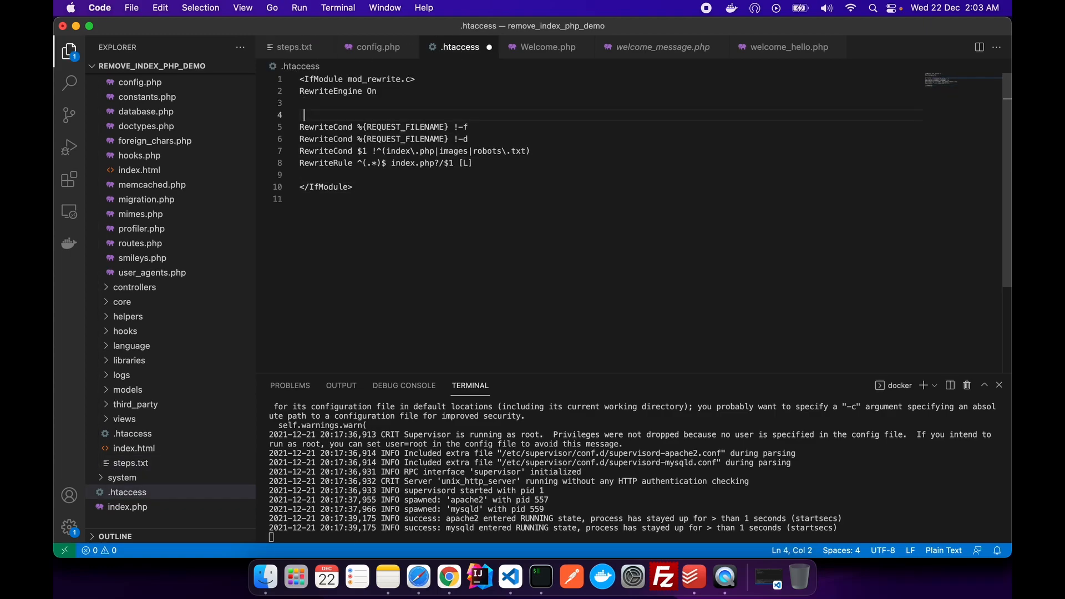
{"action": "key", "text": "enter"}
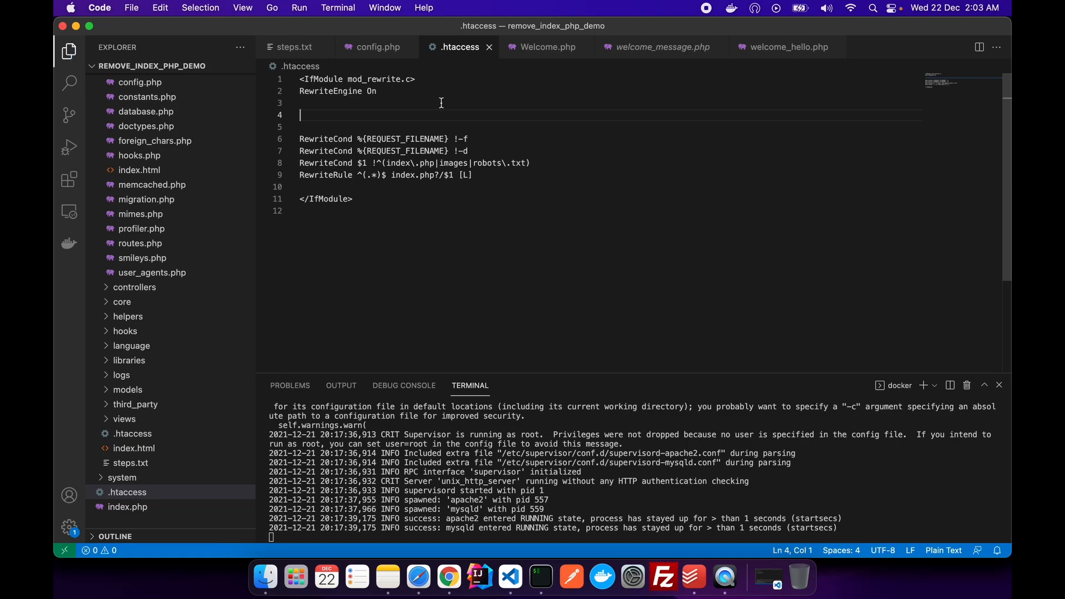
{"action": "mouse_move", "coordinate": [542, 115]}
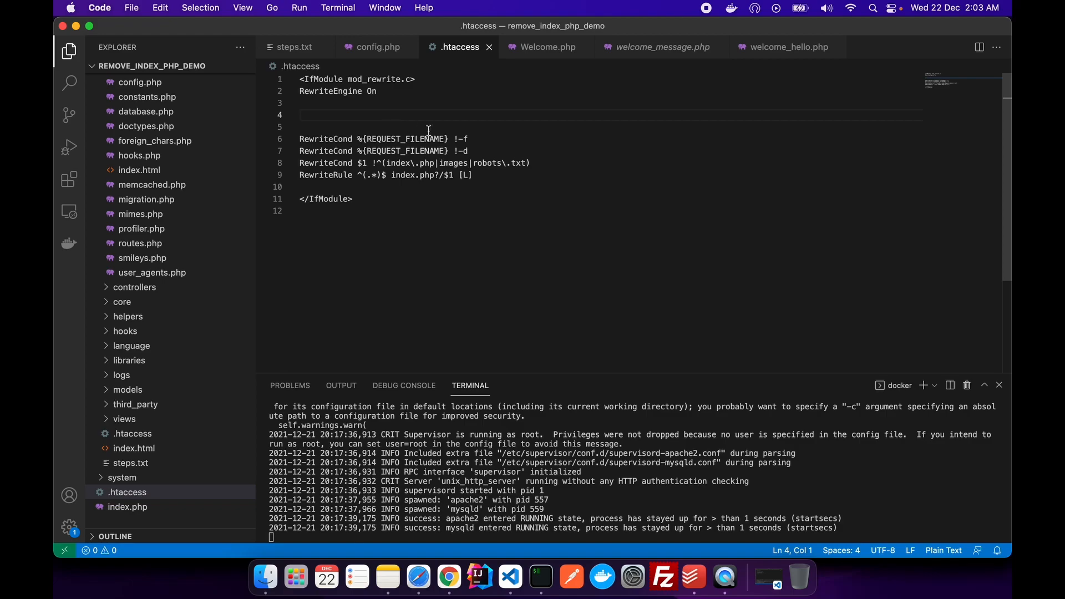
{"action": "type", "text": "RewriteRule ^index.php/(.*)$ /$1 [R=302,L]"}
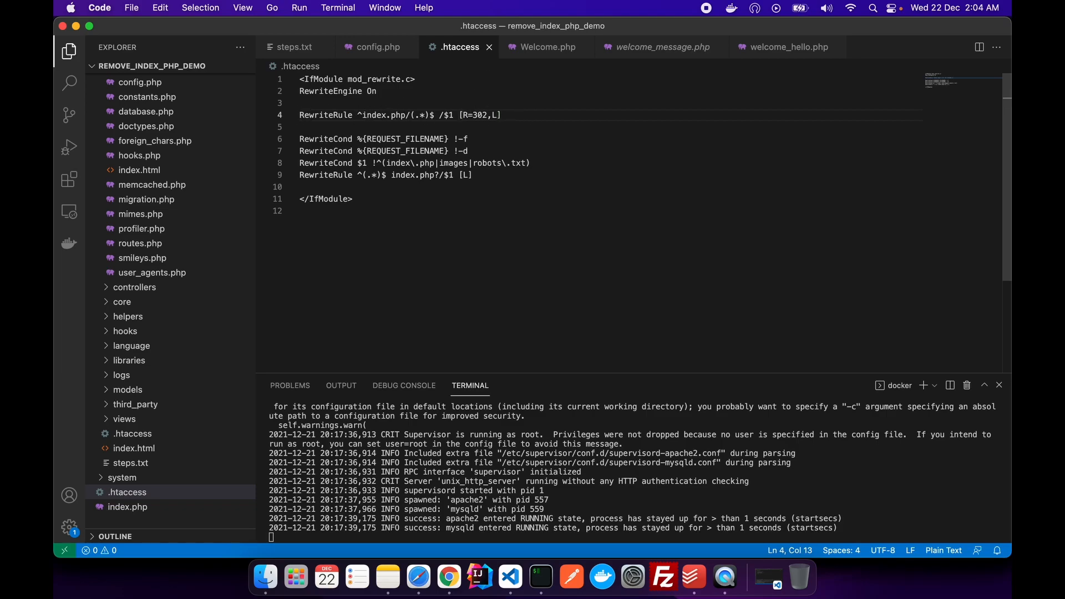
Walk through the new rule's pattern, target and flag against the existing rewrite rule
{"action": "left_click_drag", "start_coordinate": [357, 115], "coordinate": [436, 115]}
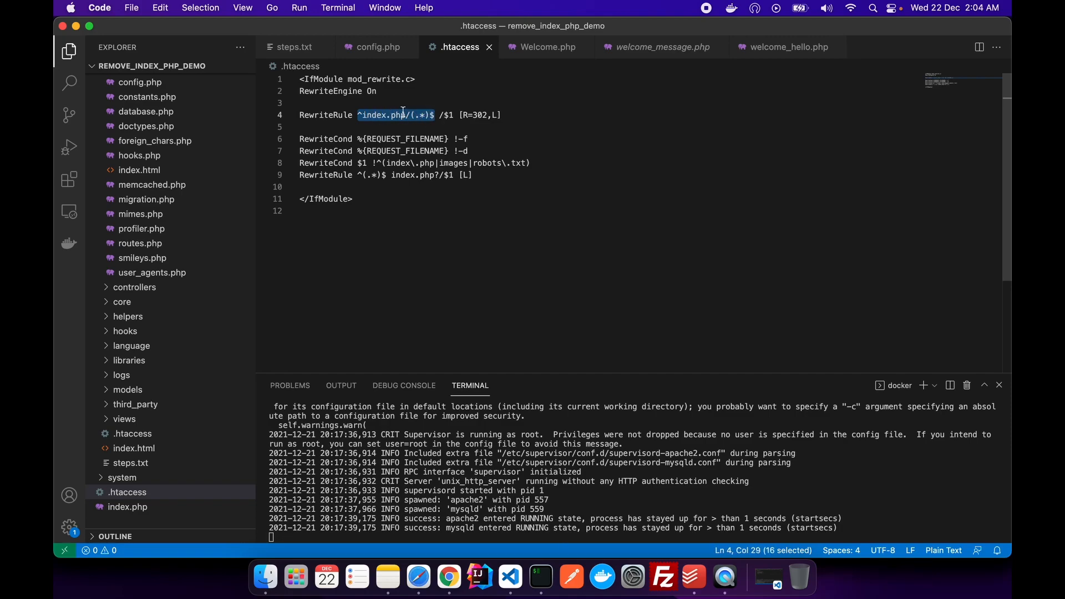
{"action": "left_click", "coordinate": [439, 115]}
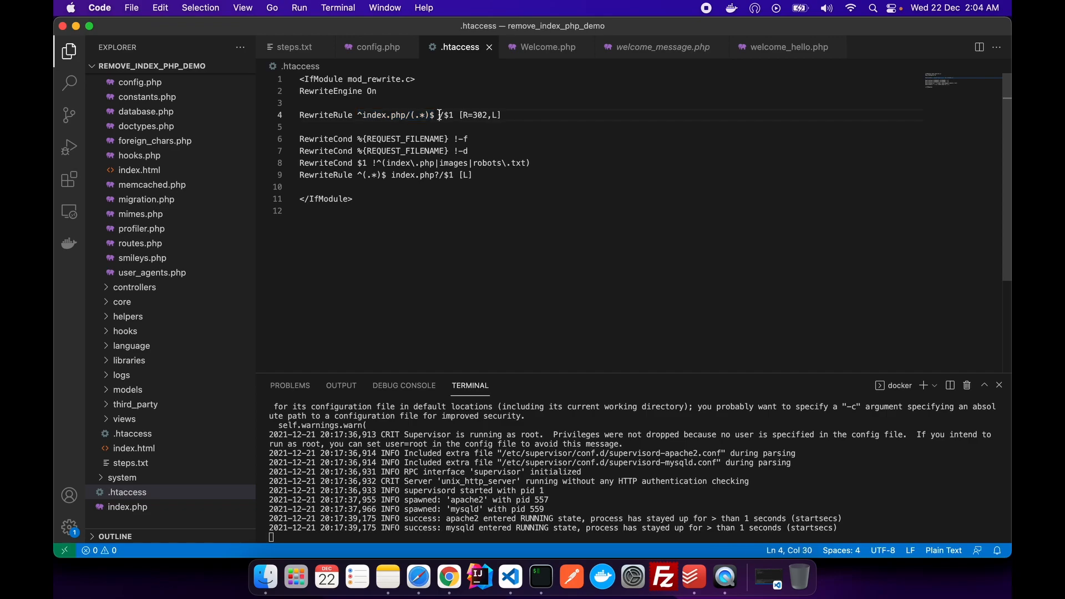
{"action": "left_click_drag", "start_coordinate": [433, 115], "coordinate": [457, 115]}
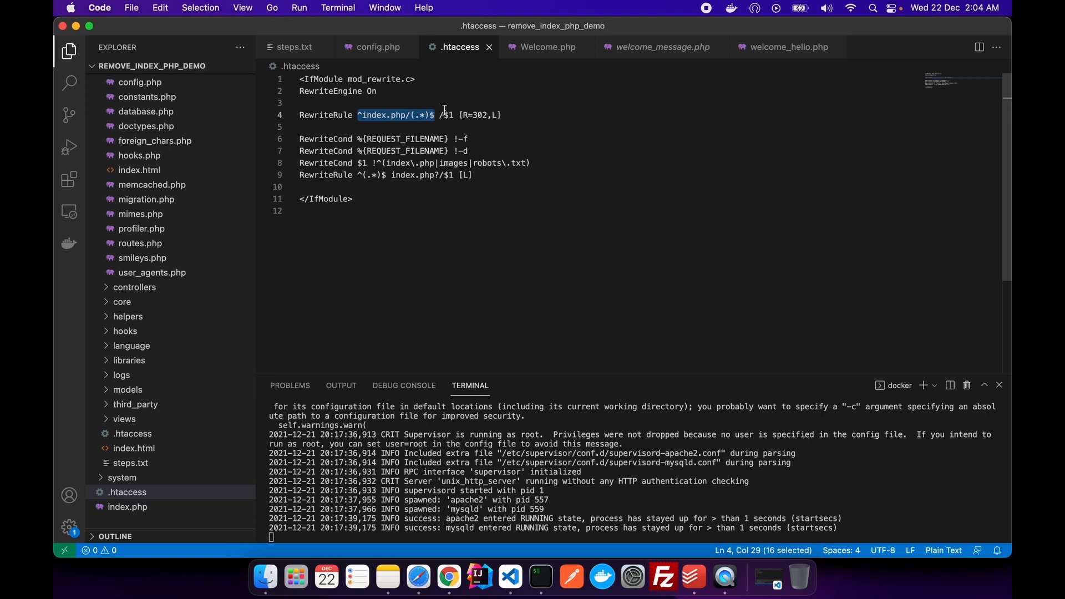
{"action": "double_click", "coordinate": [448, 115]}
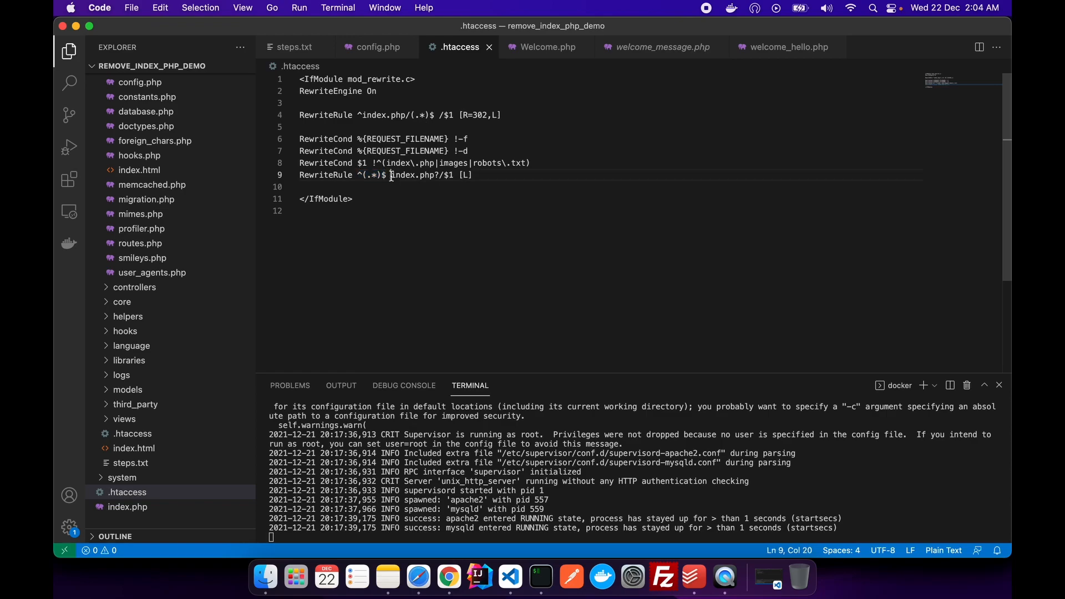
{"action": "double_click", "coordinate": [408, 175]}
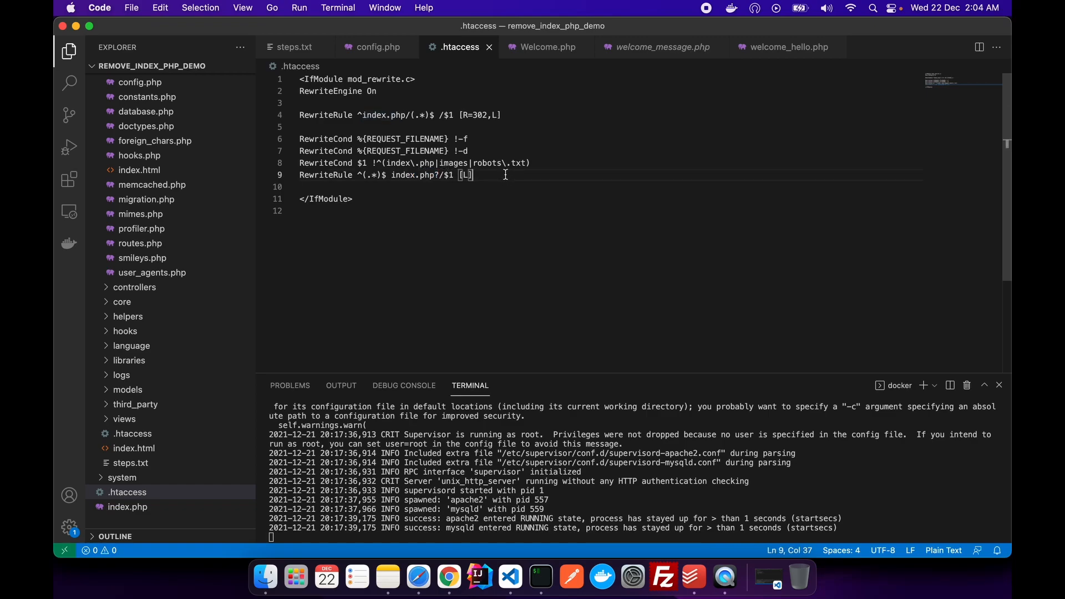
{"action": "mouse_move", "coordinate": [447, 577]}
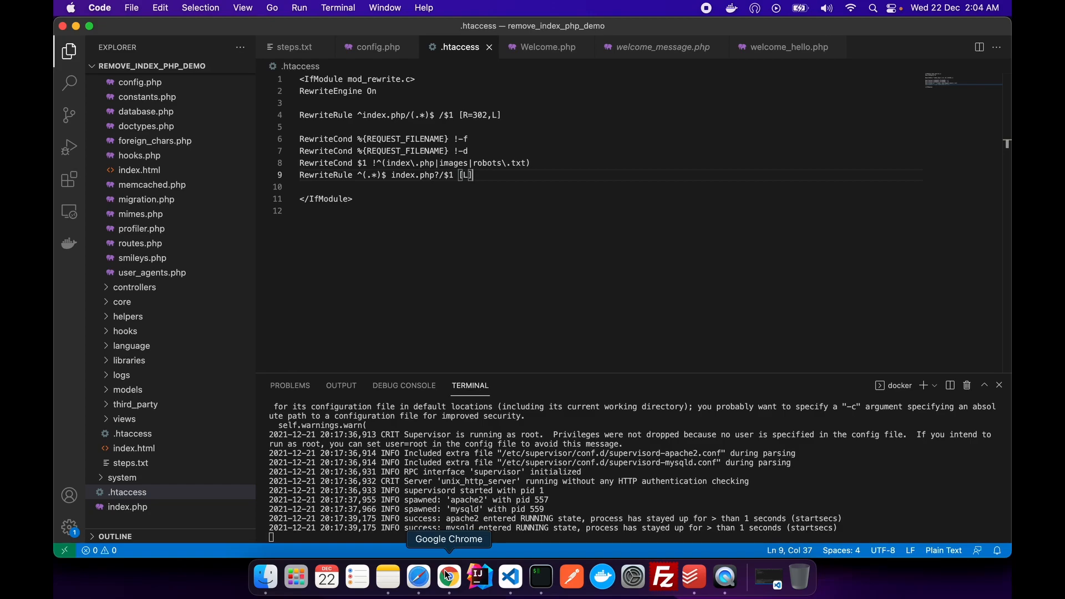
Reload the index.php address in Chrome's third tab and watch it redirect to localhost/welcome/hello
{"action": "left_click", "coordinate": [447, 577]}
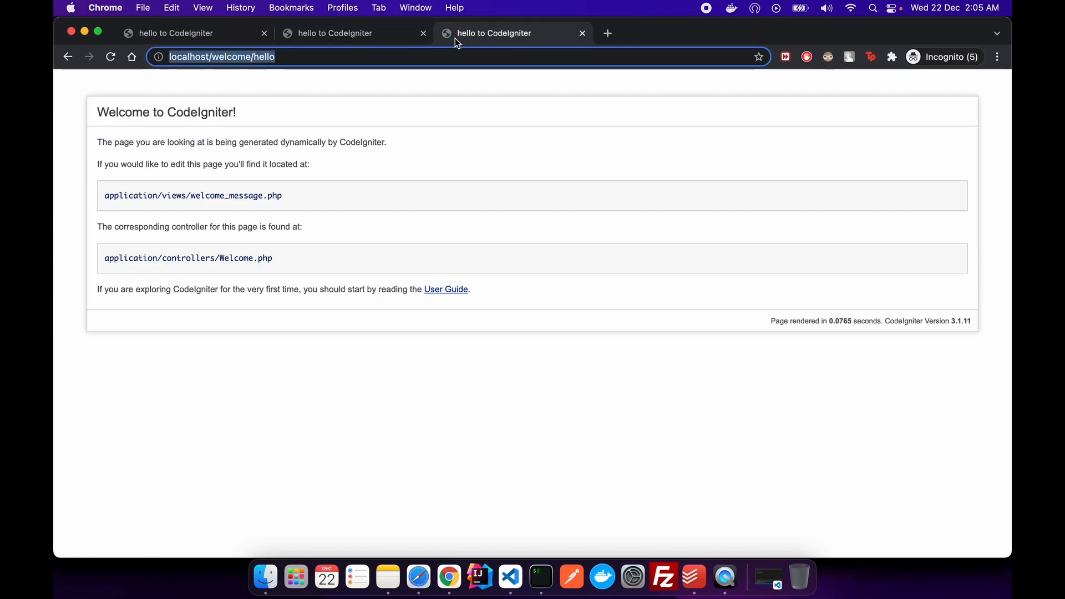
{"action": "left_click", "coordinate": [296, 57]}
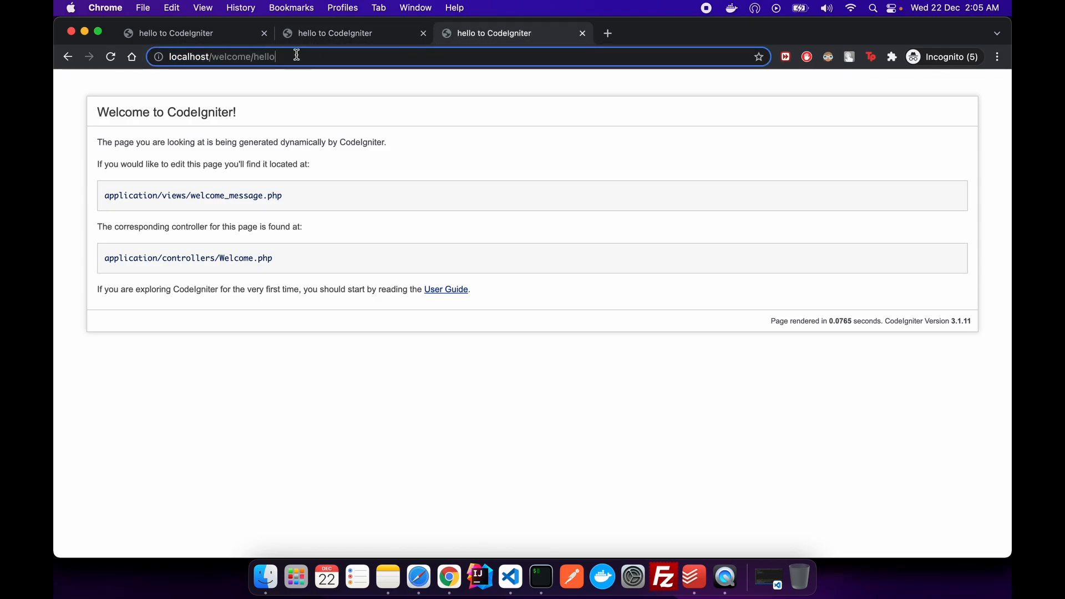
{"action": "double_click", "coordinate": [245, 56]}
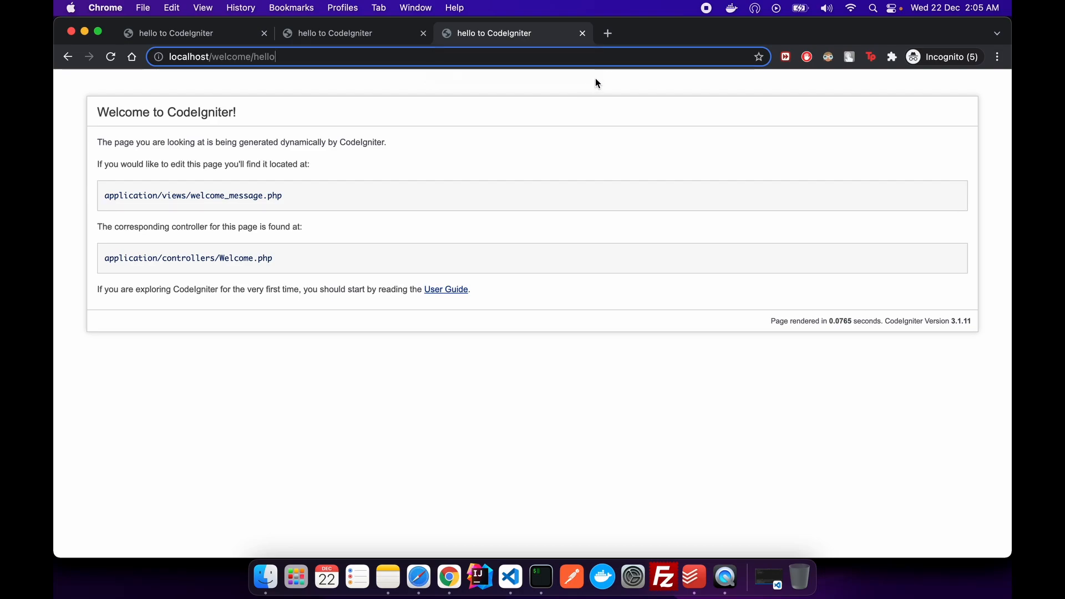
{"action": "mouse_move", "coordinate": [509, 577]}
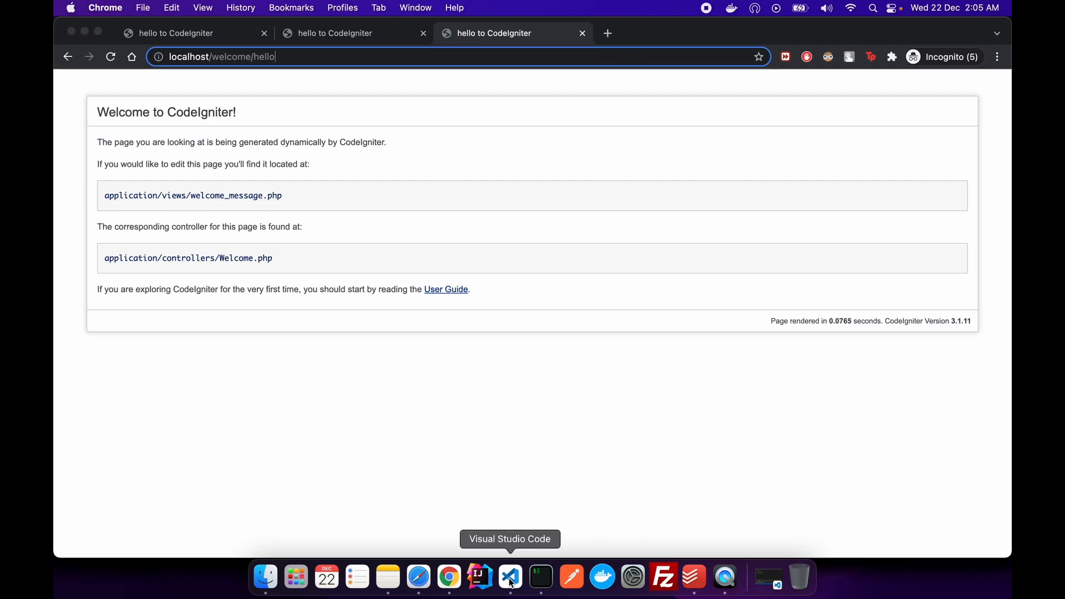
Rename the duplicate hello method in Welcome.php to index_hello
{"action": "left_click", "coordinate": [510, 577]}
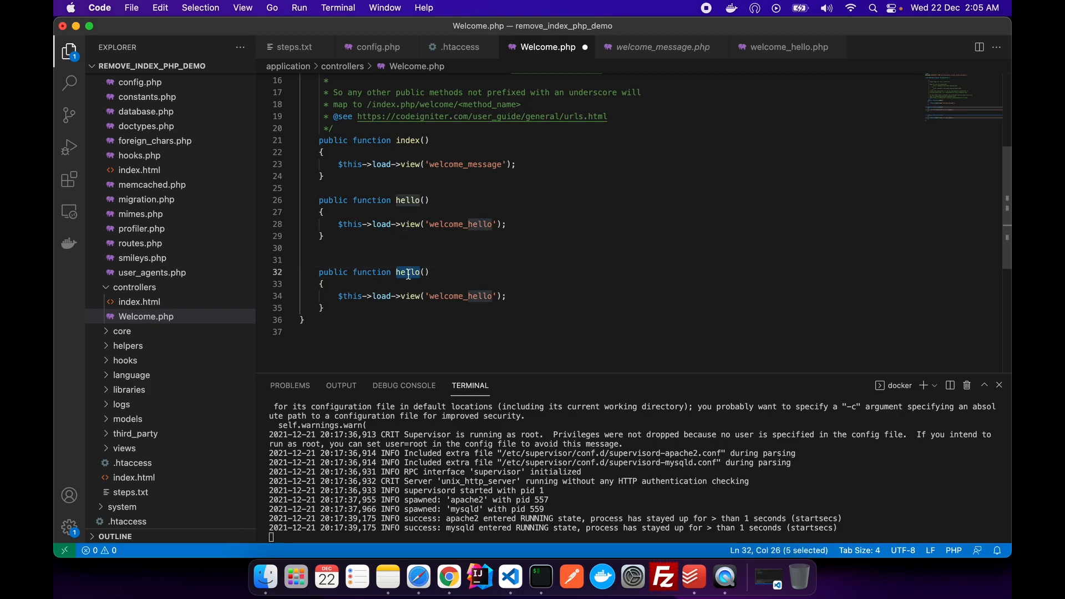
{"action": "type", "text": "index_"}
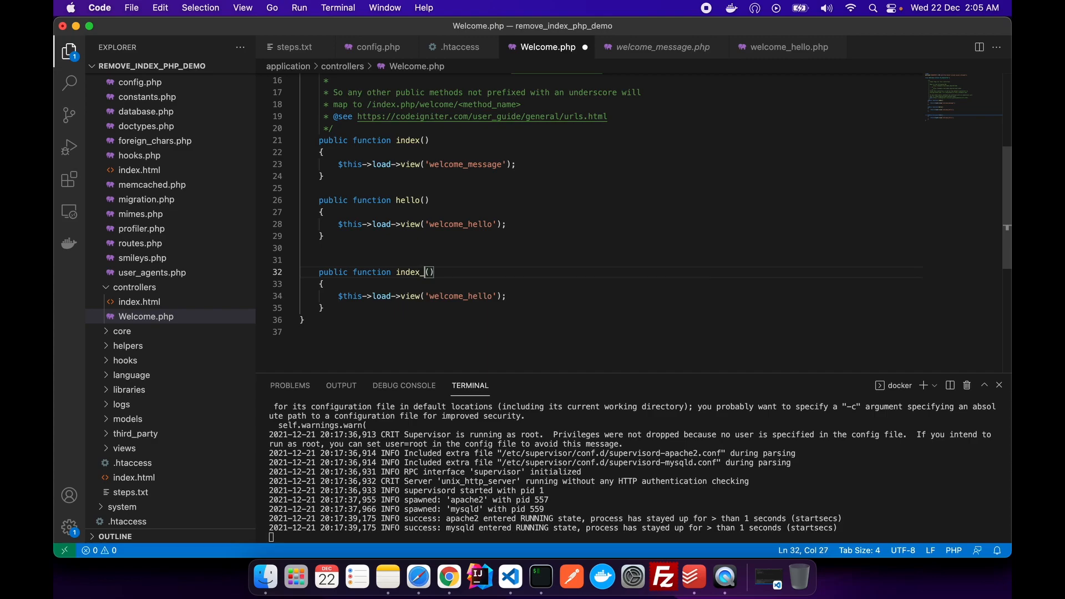
{"action": "type", "text": "hello"}
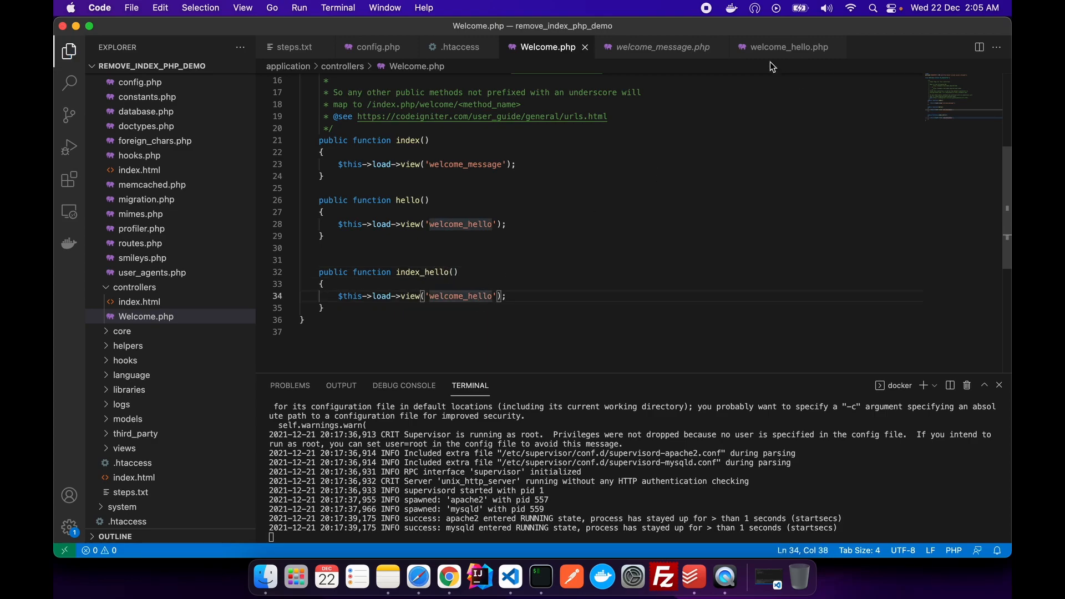
Retitle the welcome_hello view to 'Index hello to CodeIgniter'
{"action": "left_click", "coordinate": [788, 46]}
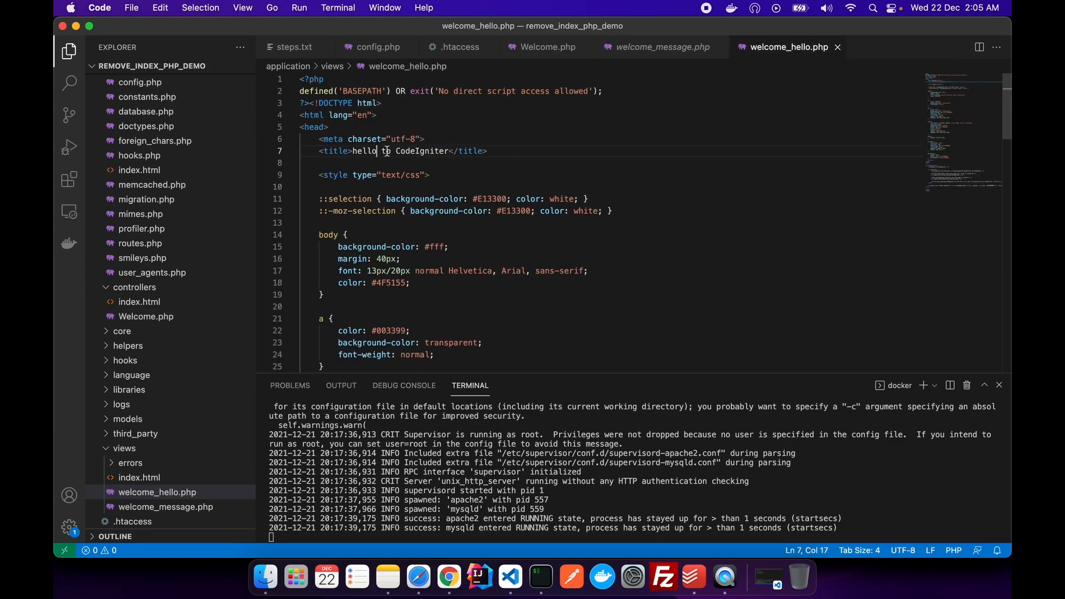
{"action": "double_click", "coordinate": [364, 151]}
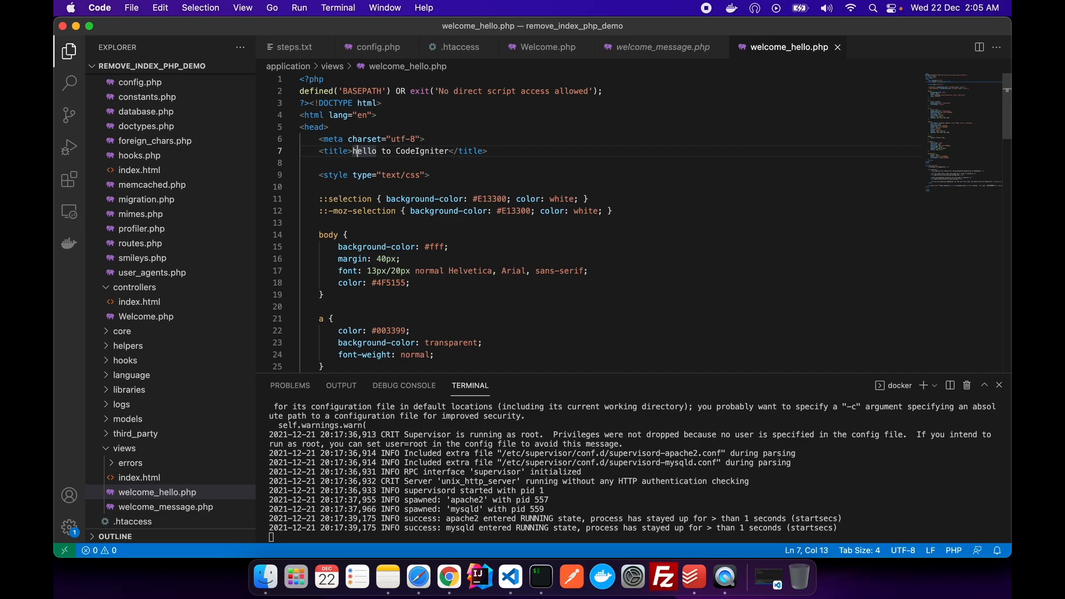
{"action": "type", "text": "Index"}
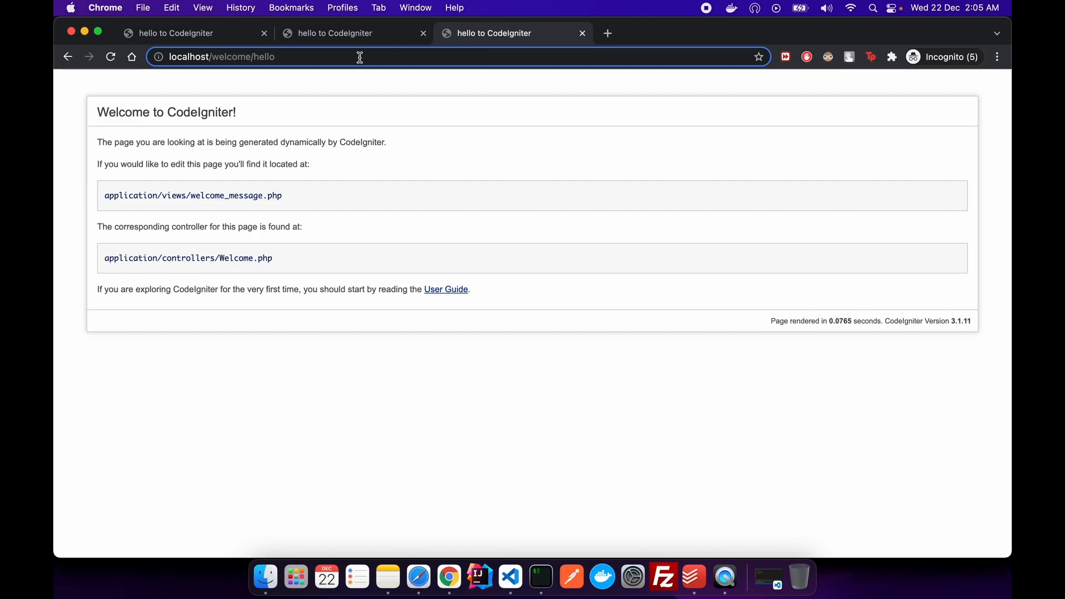
Check Welcome.php, load localhost/welcome/index_hello in Chrome, then start an index.php version of that address
{"action": "left_click", "coordinate": [509, 577]}
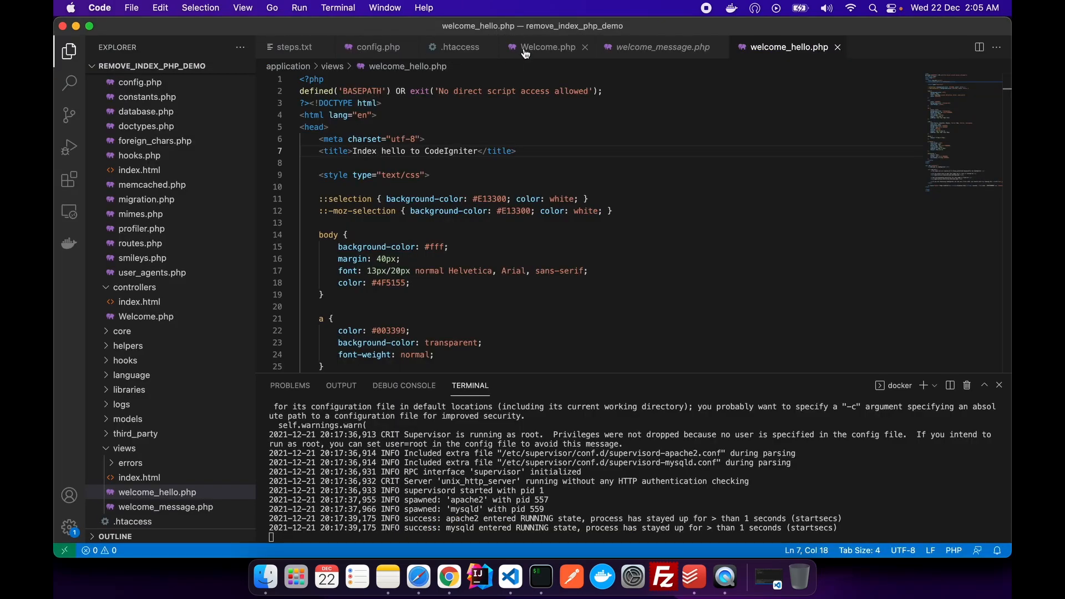
{"action": "left_click", "coordinate": [547, 47]}
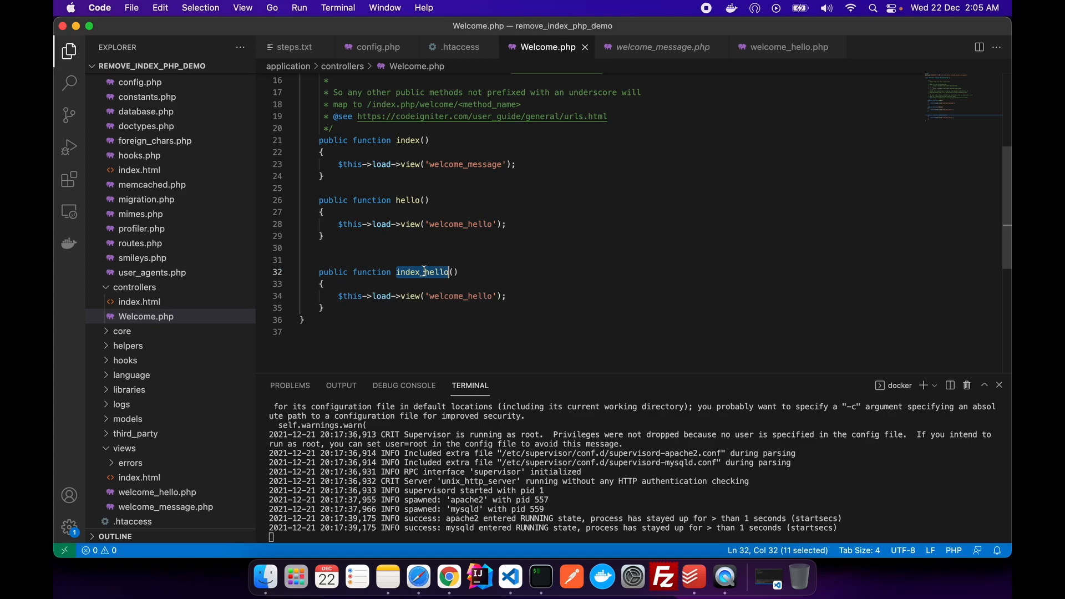
{"action": "left_click", "coordinate": [448, 577]}
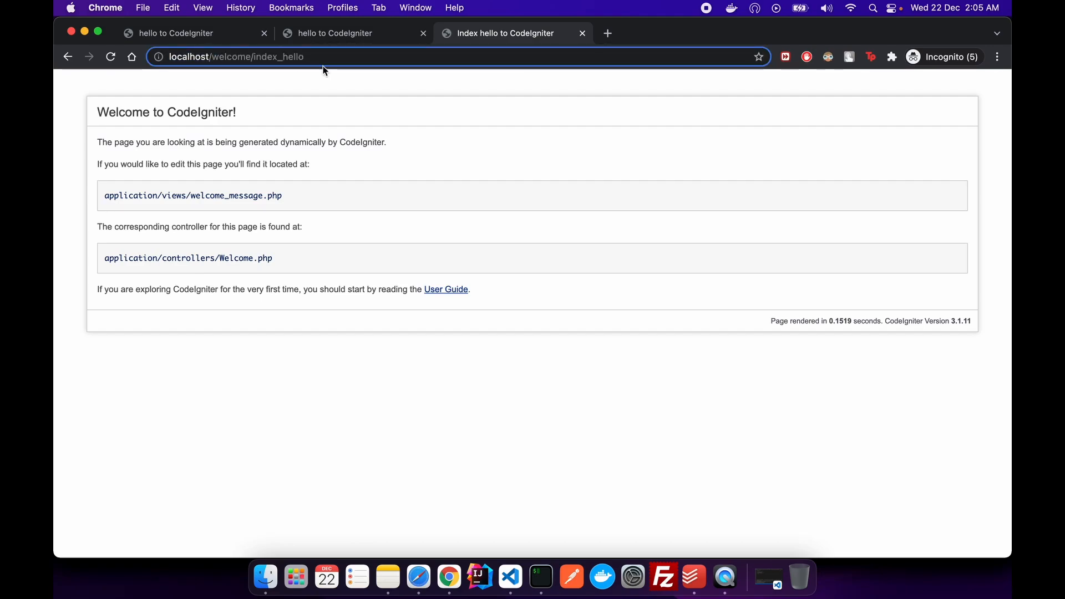
{"action": "type", "text": "index.php"}
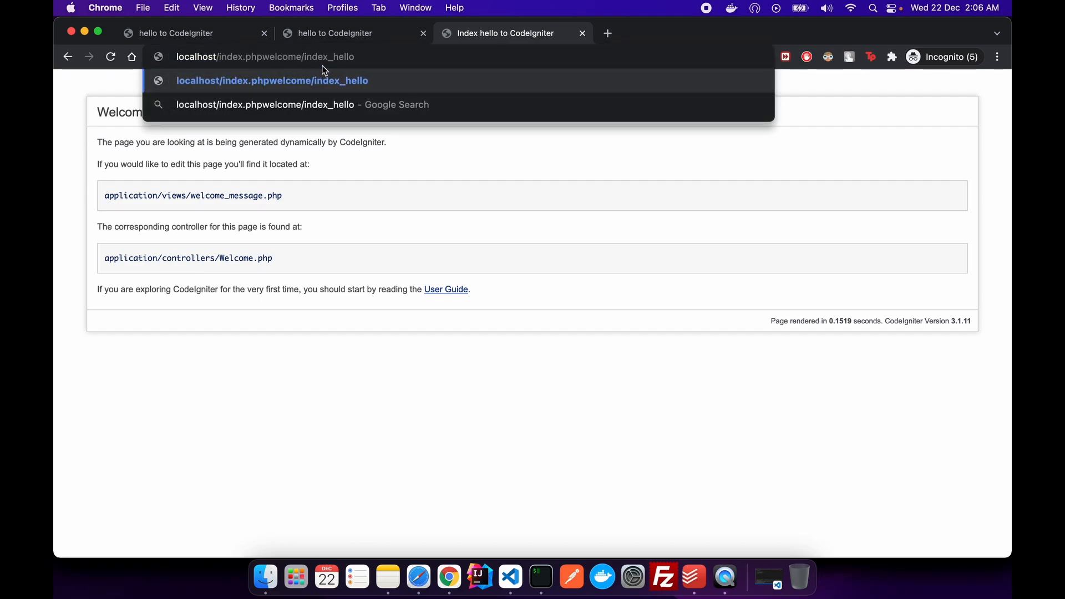